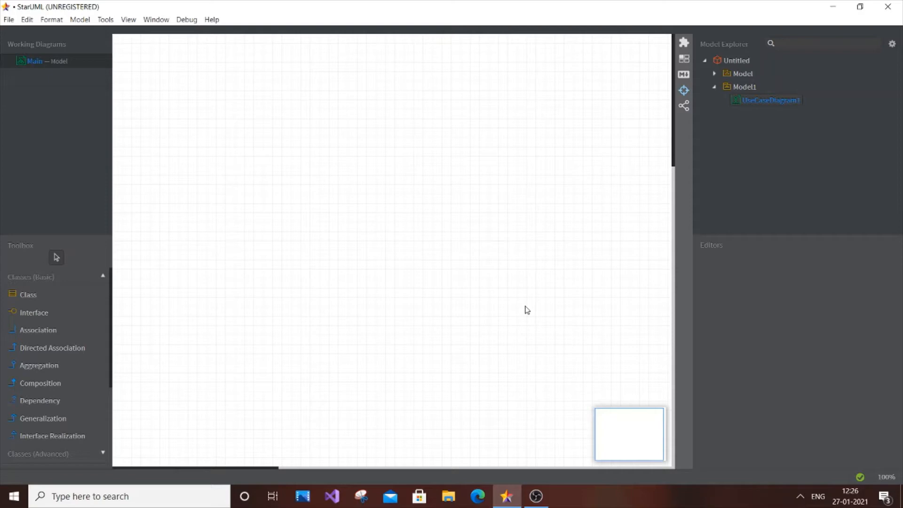
pyautogui.moveTo(351, 252)
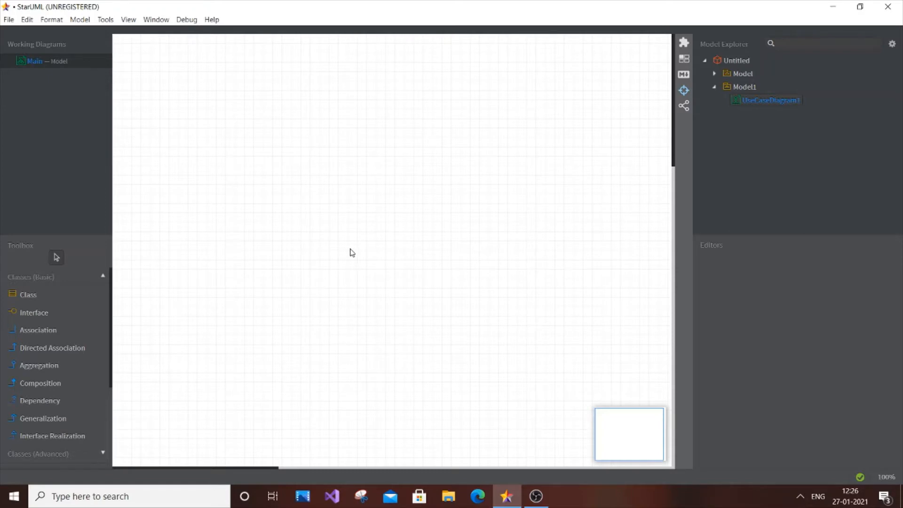
pyautogui.moveTo(318, 194)
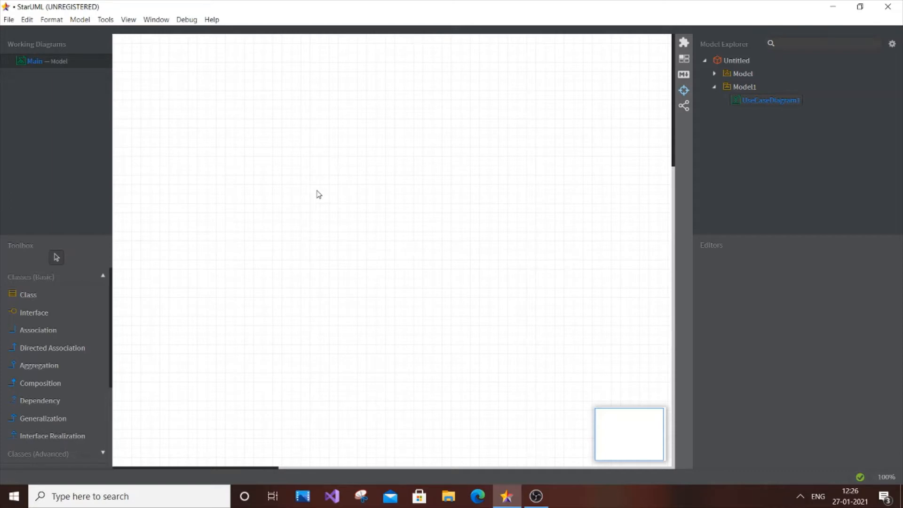
# Step: Add a new use case diagram, UseCaseDiagram1, under a new Model2
pyautogui.click(80, 19)
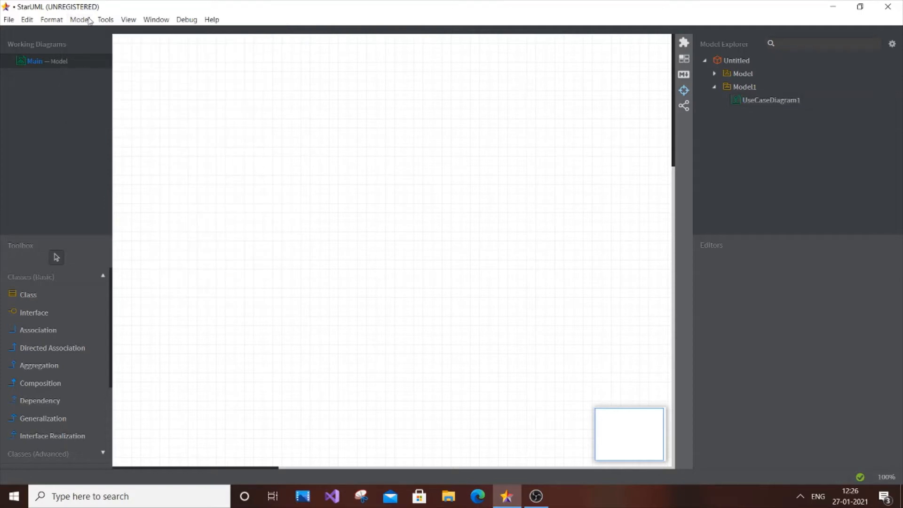
pyautogui.click(80, 19)
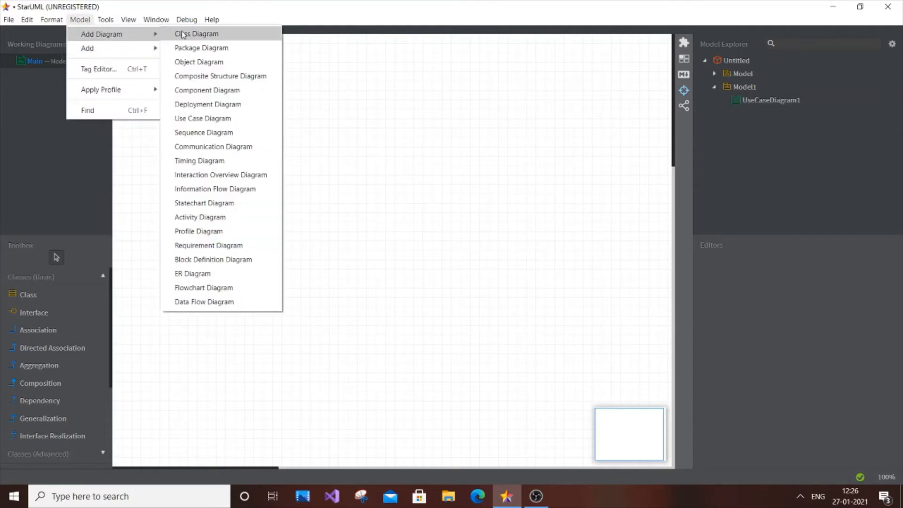
pyautogui.moveTo(203, 118)
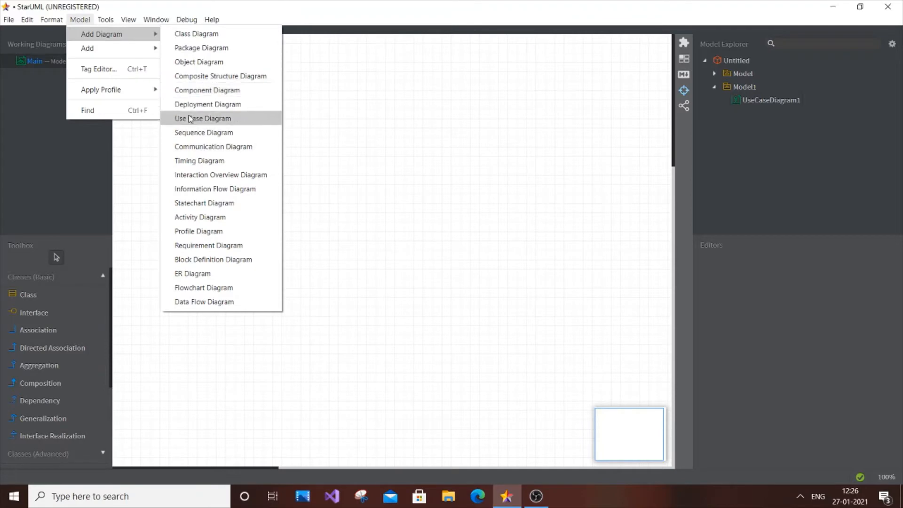
pyautogui.click(202, 118)
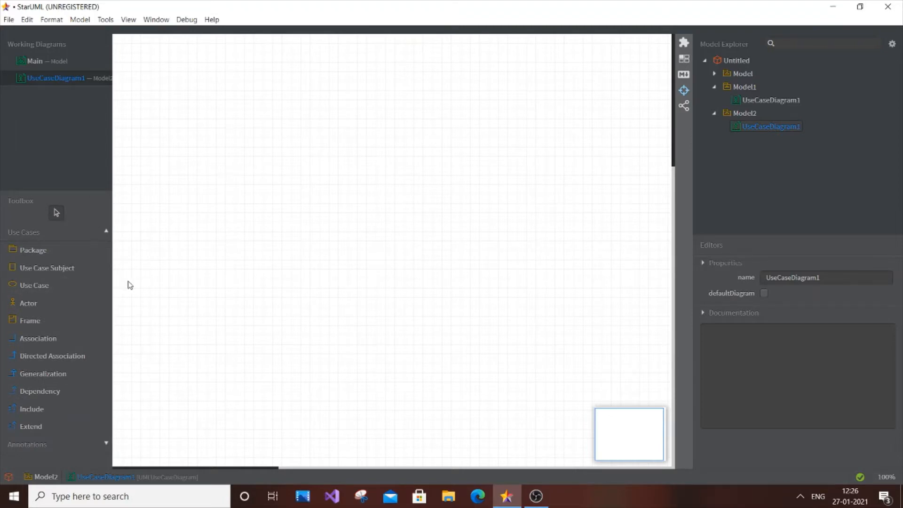
pyautogui.moveTo(127, 287)
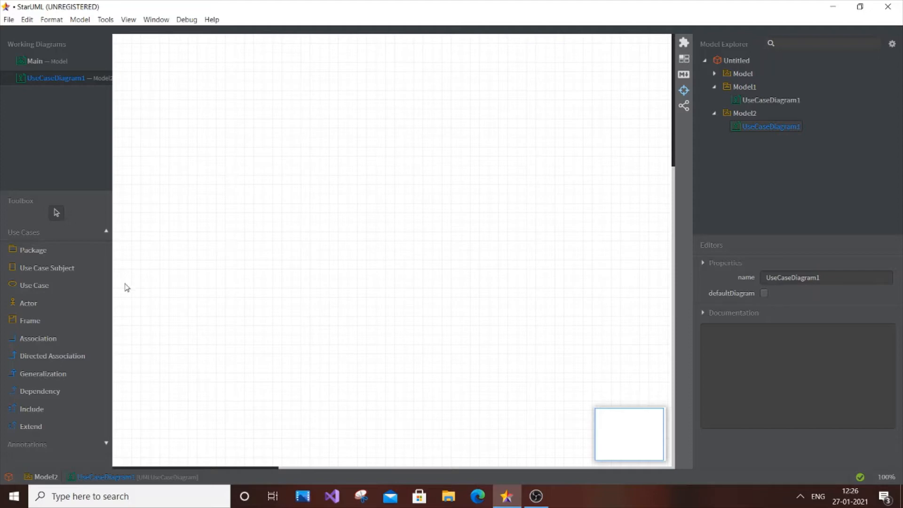
pyautogui.moveTo(263, 313)
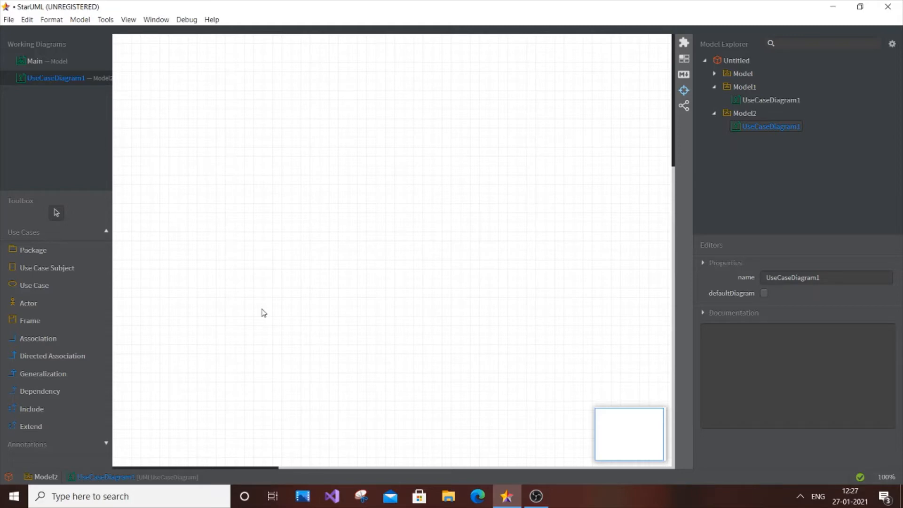
pyautogui.moveTo(46, 323)
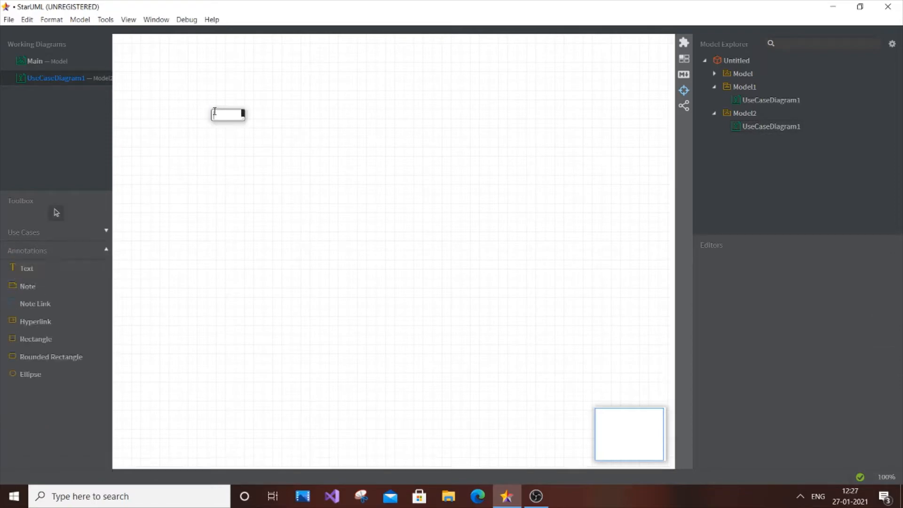
# Step: Type the title ONLINE LIBRARY MANAGEMENT SYSTEM into a text annotation
pyautogui.write('Li')
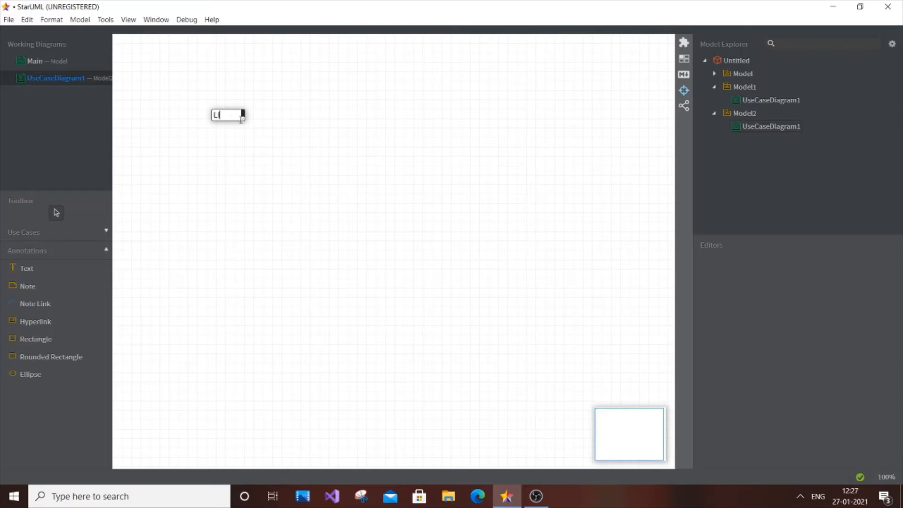
pyautogui.write('IBRA')
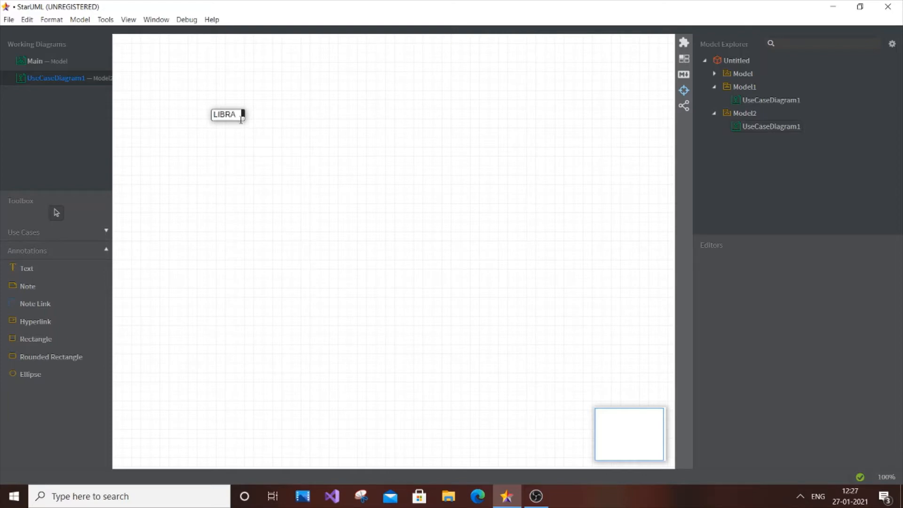
pyautogui.write('Q')
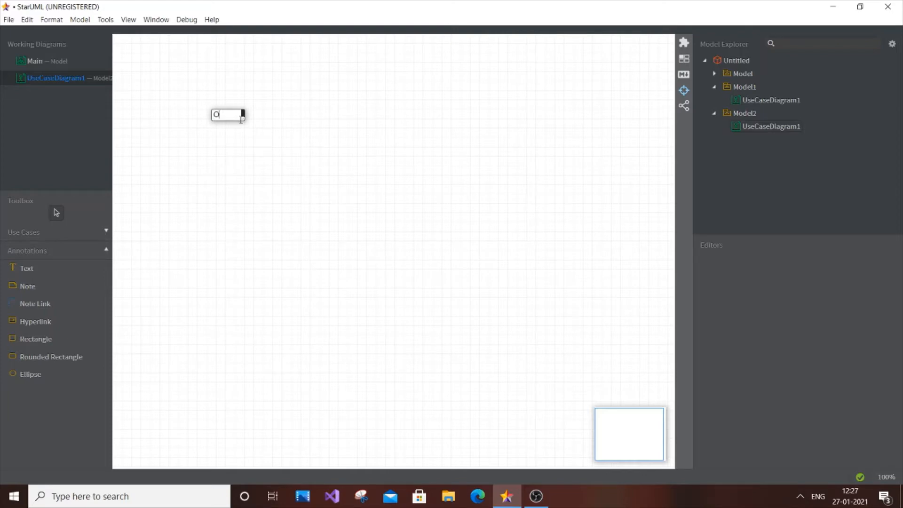
pyautogui.write('E')
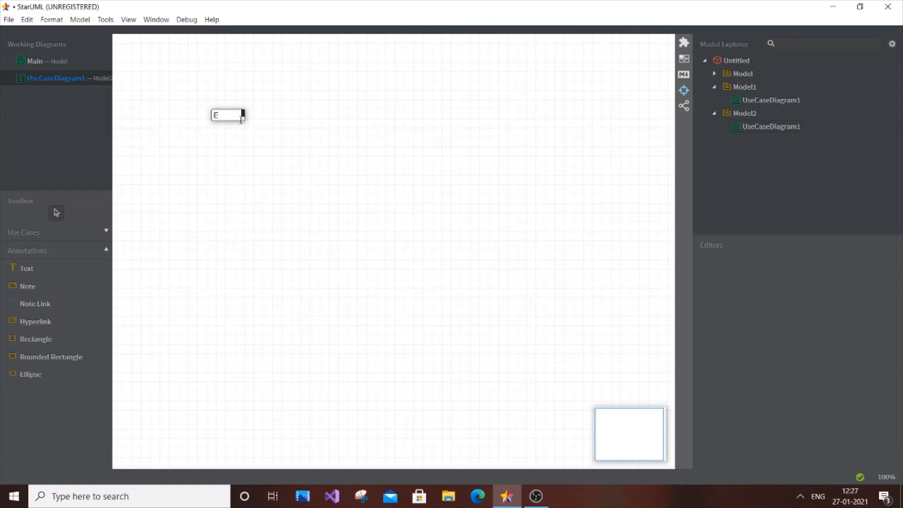
pyautogui.write('RY')
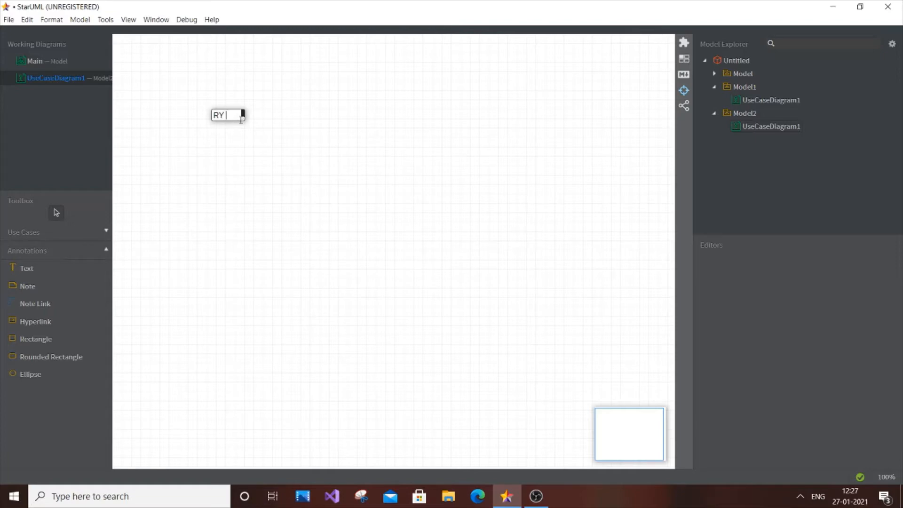
pyautogui.write('NT S')
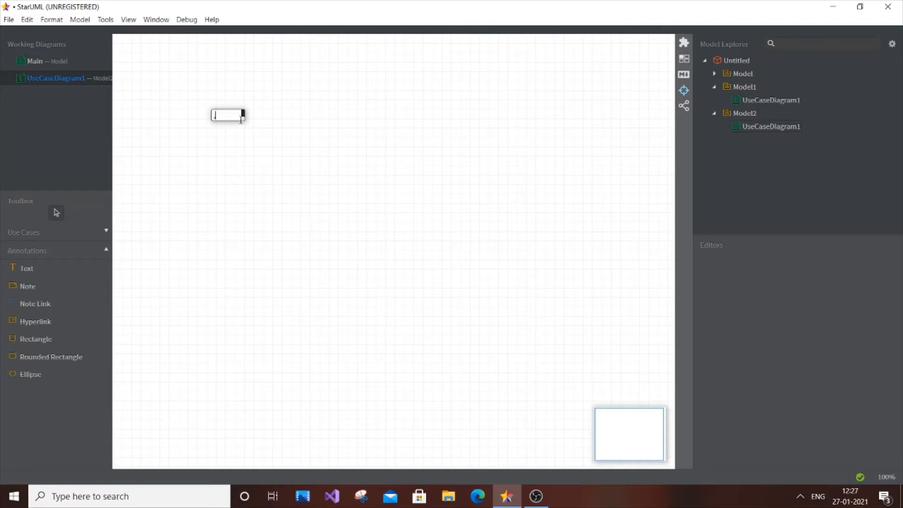
pyautogui.write('MANAGEMENT SYSTEM')
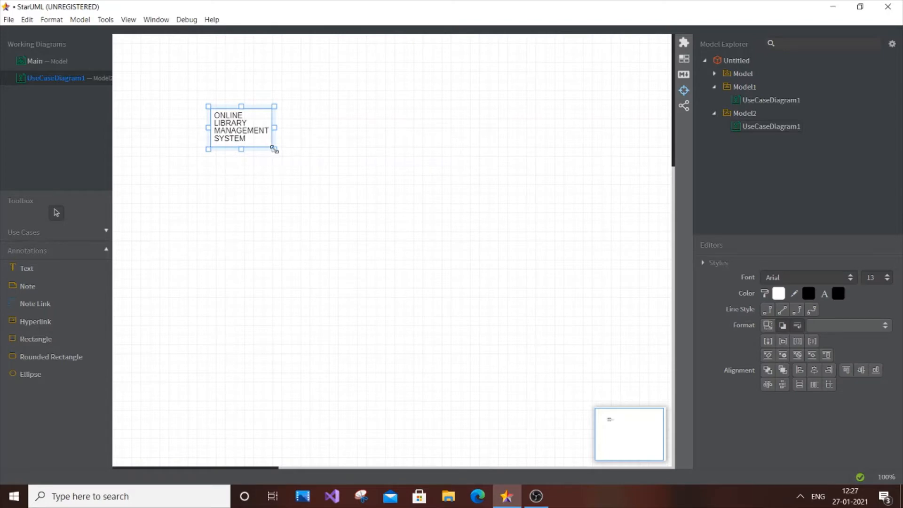
# Step: Widen the title text box and move it up toward the top-left
pyautogui.moveTo(275, 148); pyautogui.dragTo(369, 149)
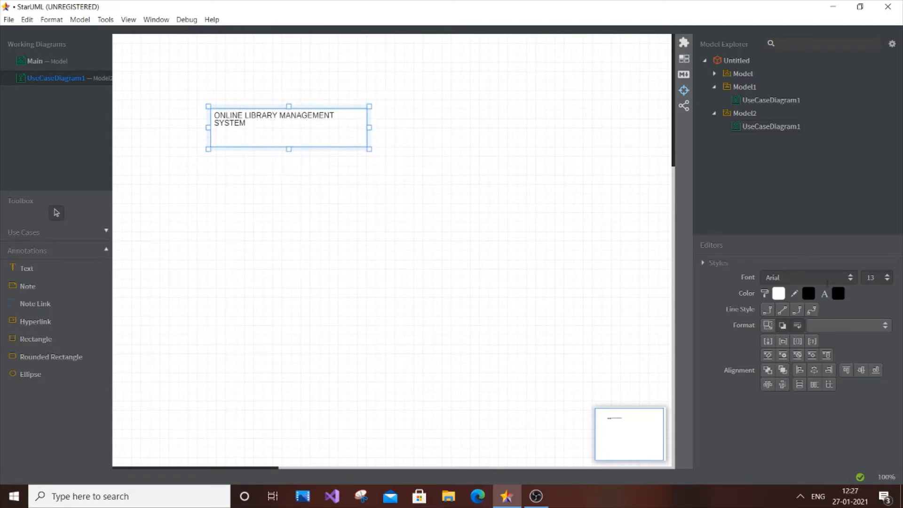
pyautogui.moveTo(440, 181)
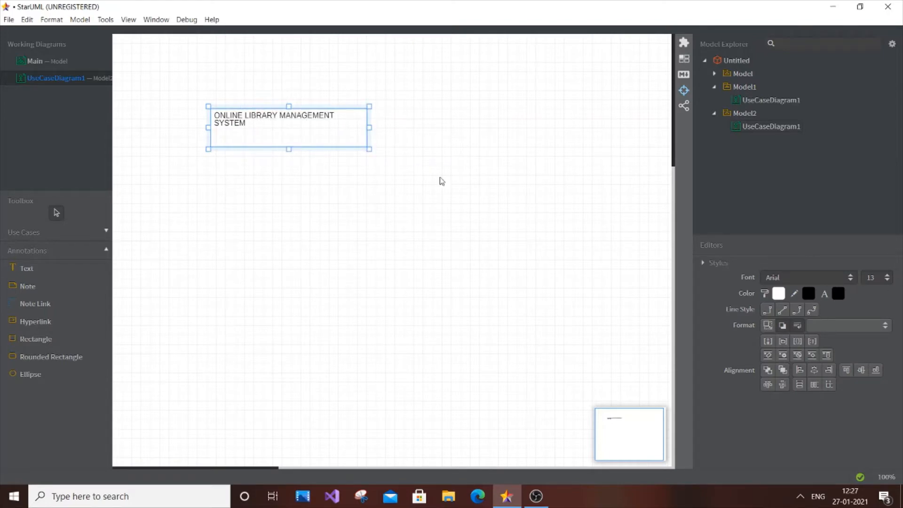
pyautogui.moveTo(288, 127); pyautogui.dragTo(270, 95)
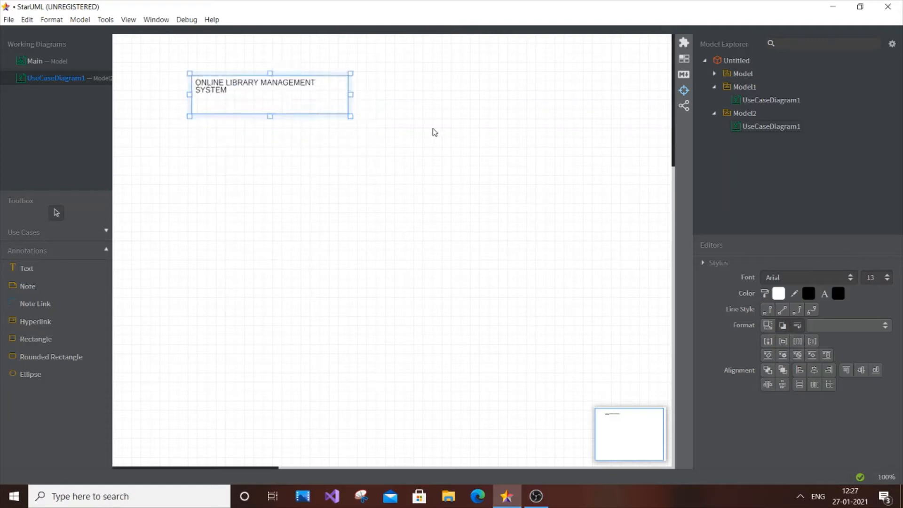
pyautogui.click(434, 133)
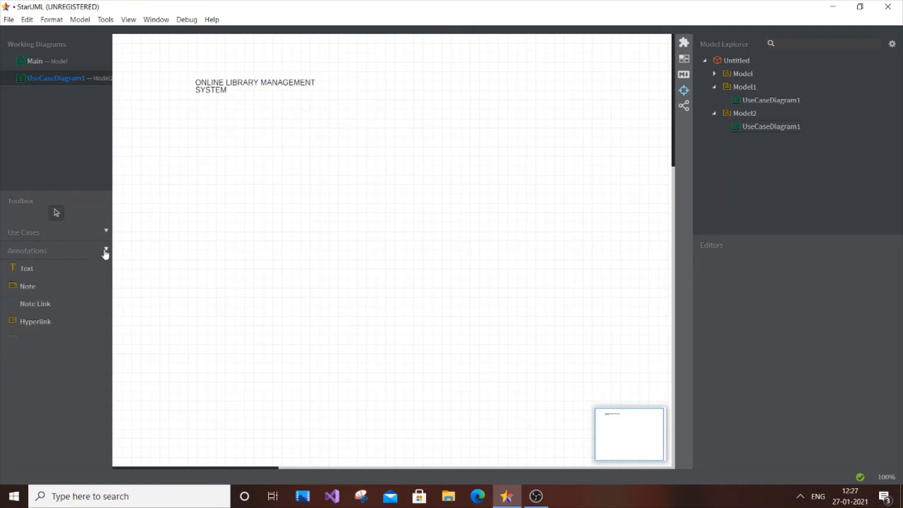
# Step: Place an actor at the lower left of the canvas and name it MEMBER
pyautogui.click(106, 232)
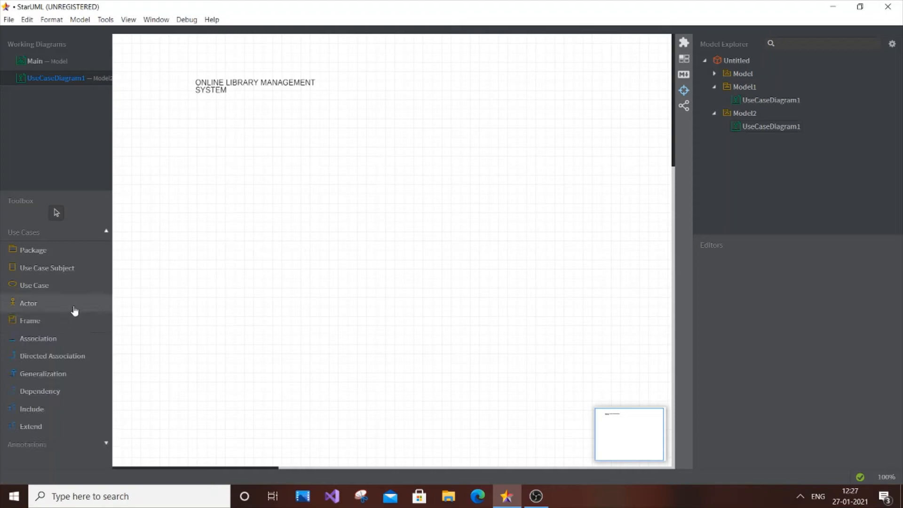
pyautogui.moveTo(138, 258)
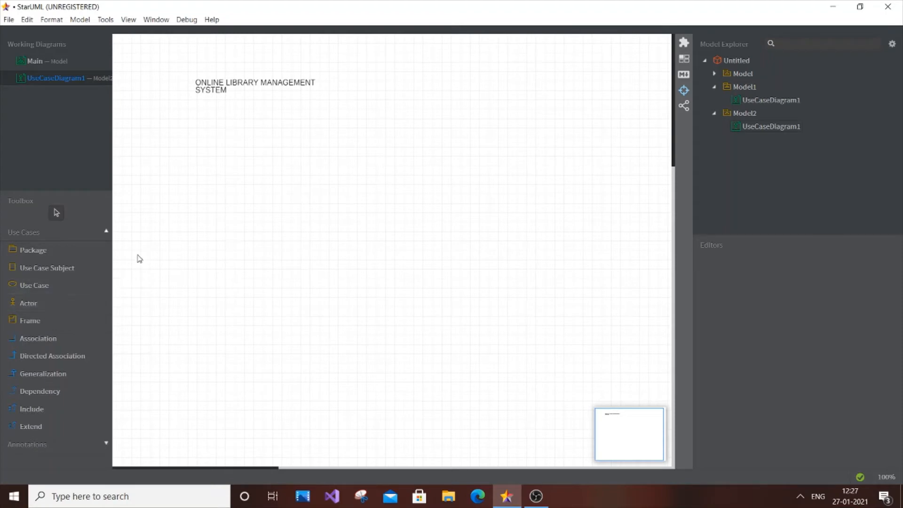
pyautogui.moveTo(198, 227)
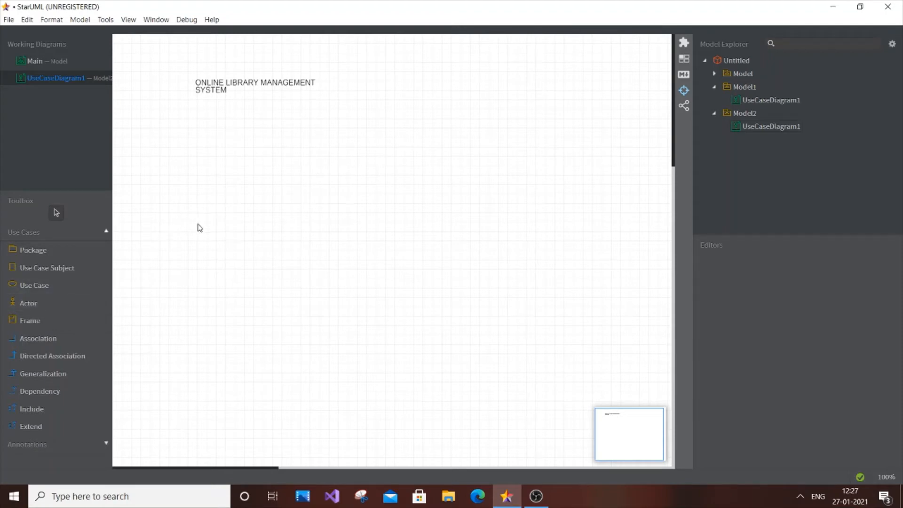
pyautogui.click(28, 303)
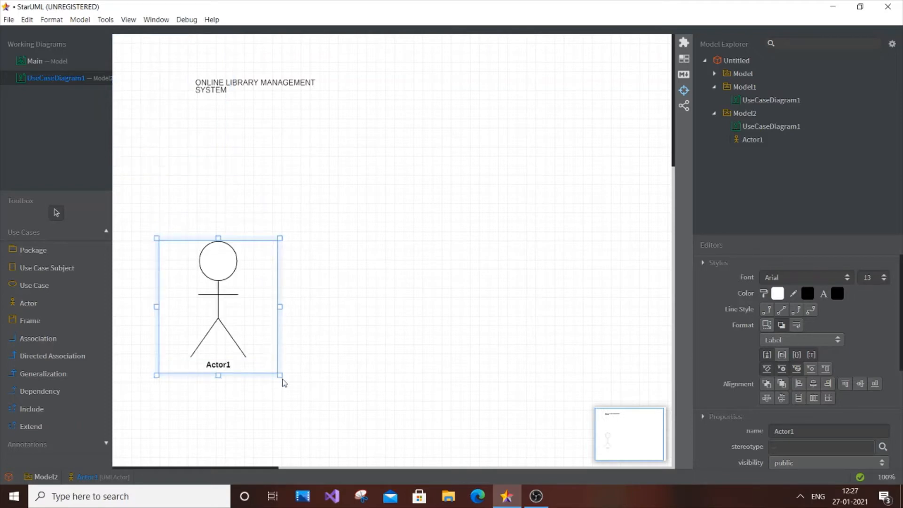
pyautogui.moveTo(279, 381)
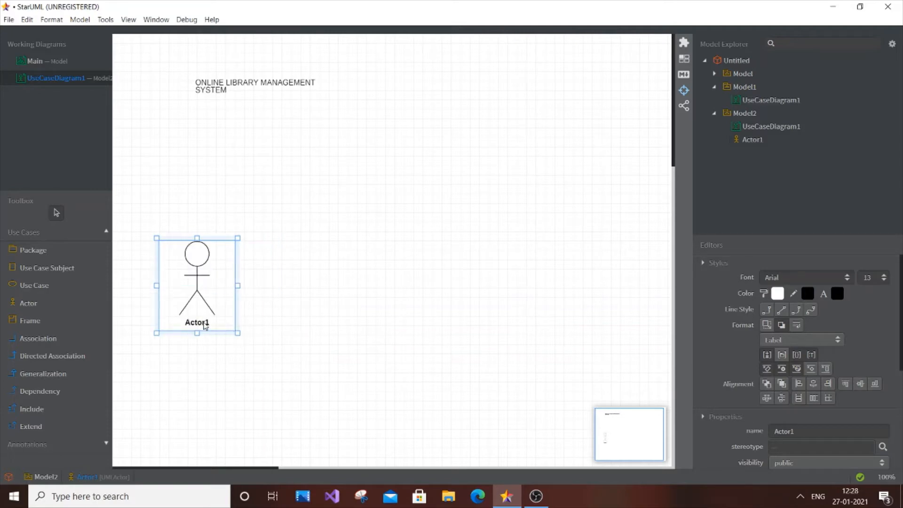
pyautogui.doubleClick(196, 322)
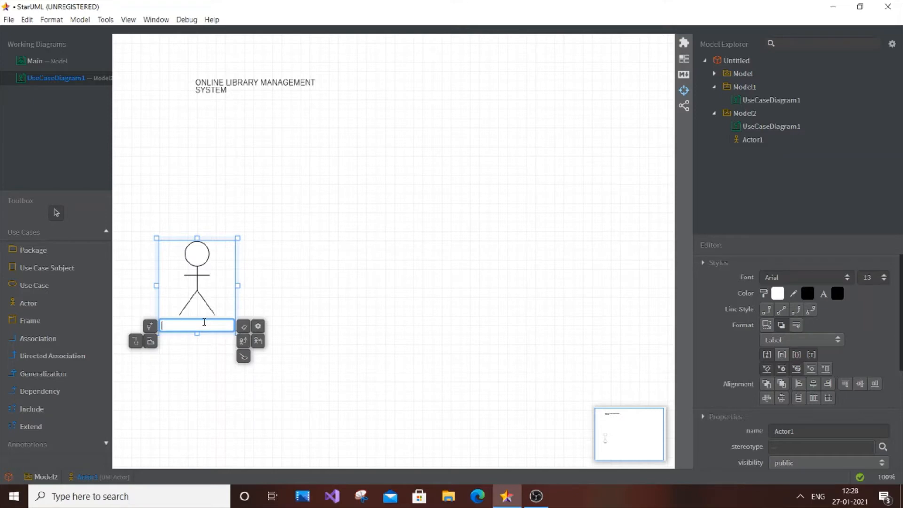
pyautogui.write('MEMBER')
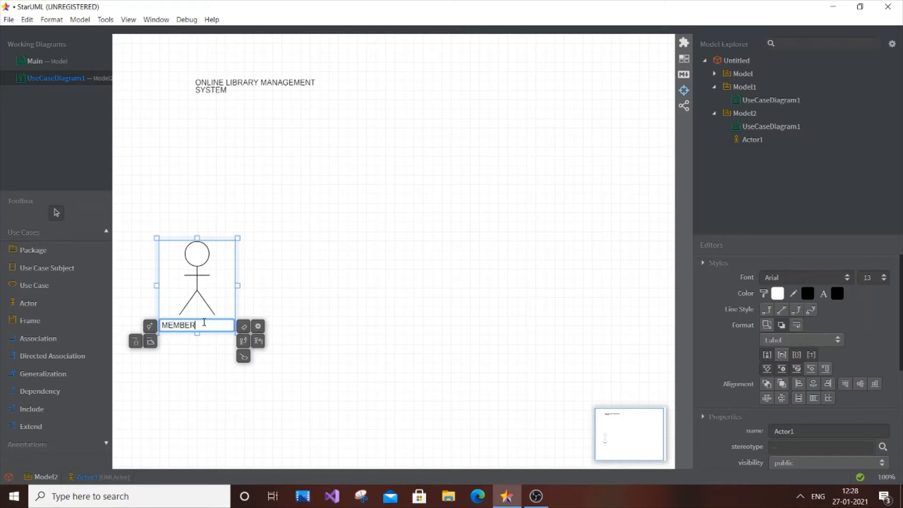
pyautogui.press('Return')
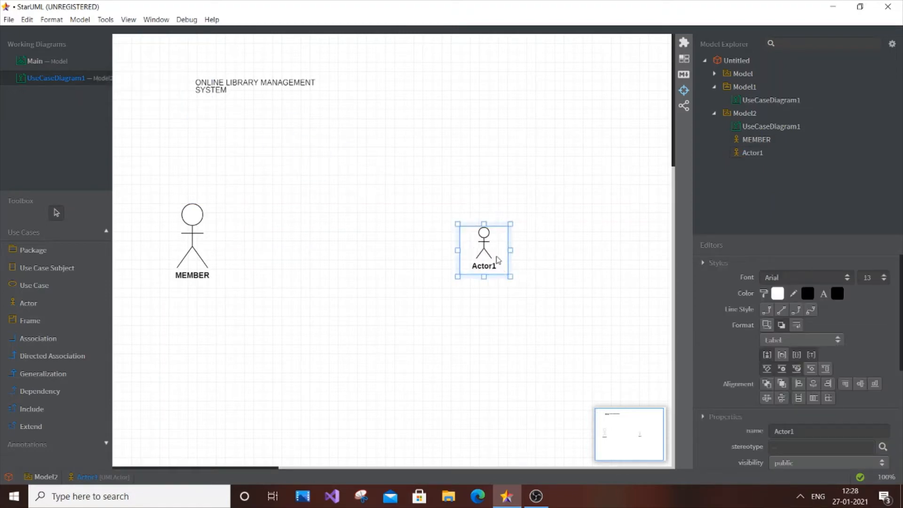
# Step: Rename the second actor, Actor1, to LIBRARIAN
pyautogui.doubleClick(483, 266)
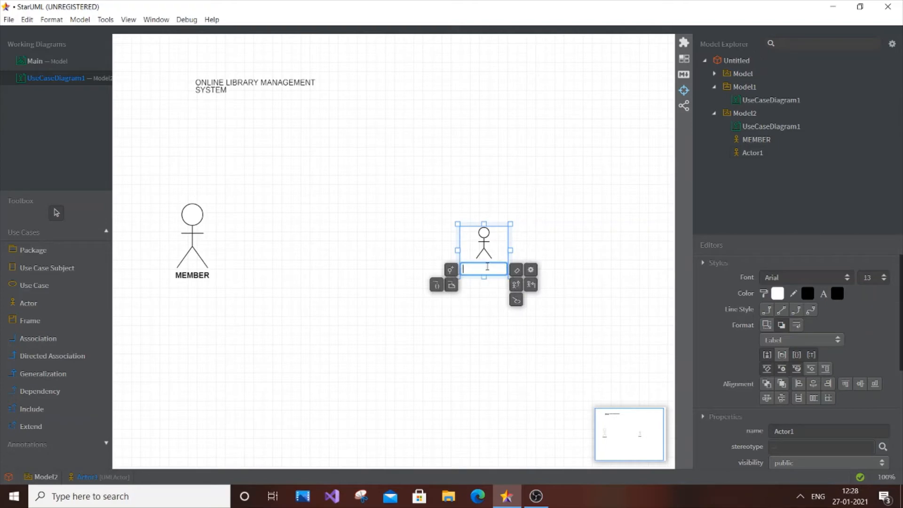
pyautogui.write('LIBRAR')
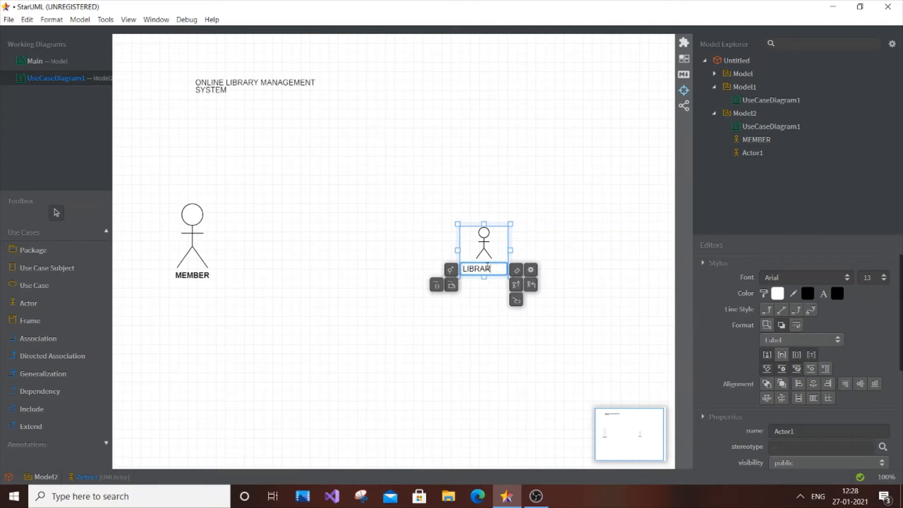
pyautogui.write('IAN')
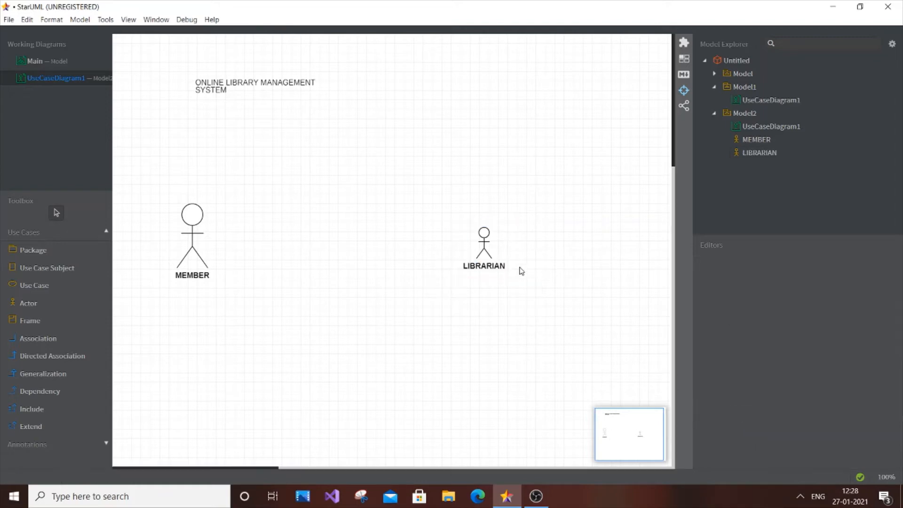
pyautogui.moveTo(433, 214)
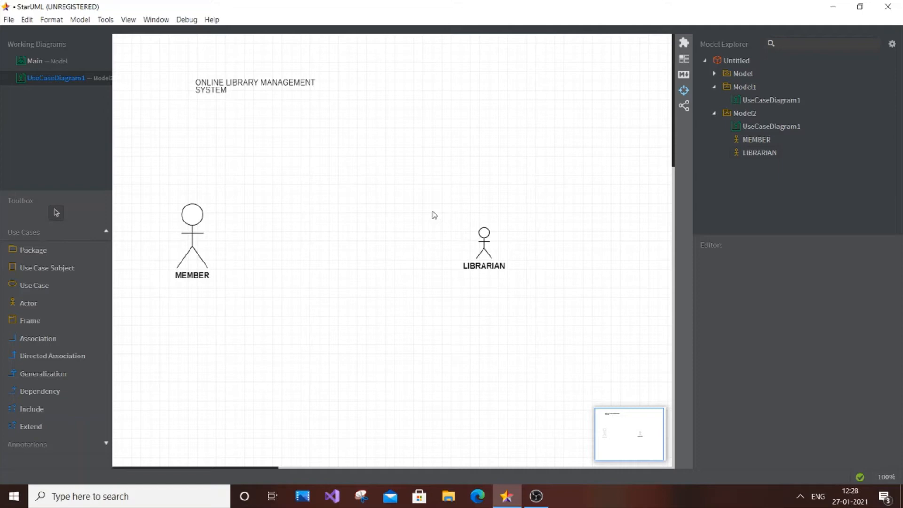
pyautogui.moveTo(33, 285)
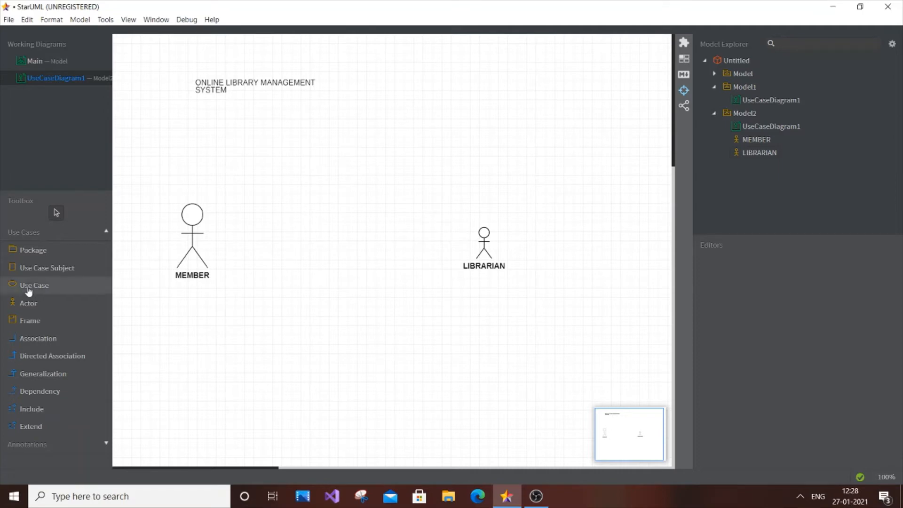
pyautogui.moveTo(338, 187)
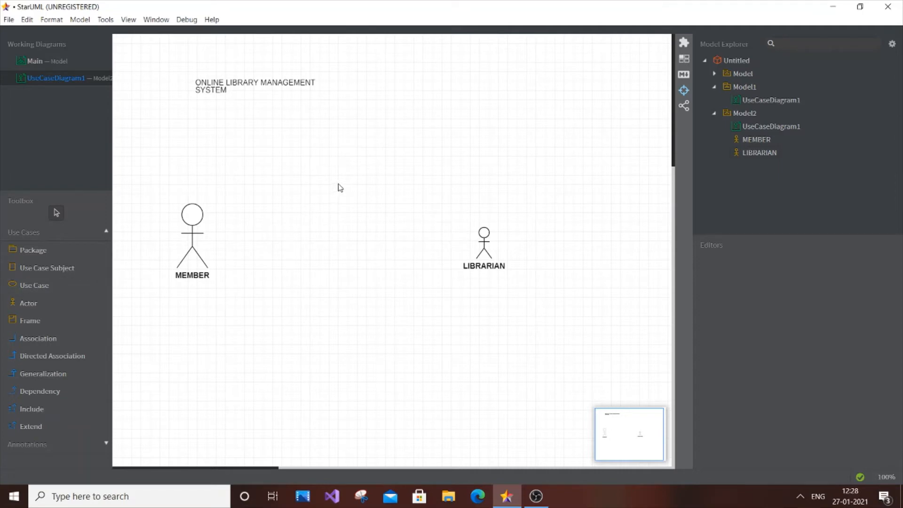
pyautogui.moveTo(29, 303)
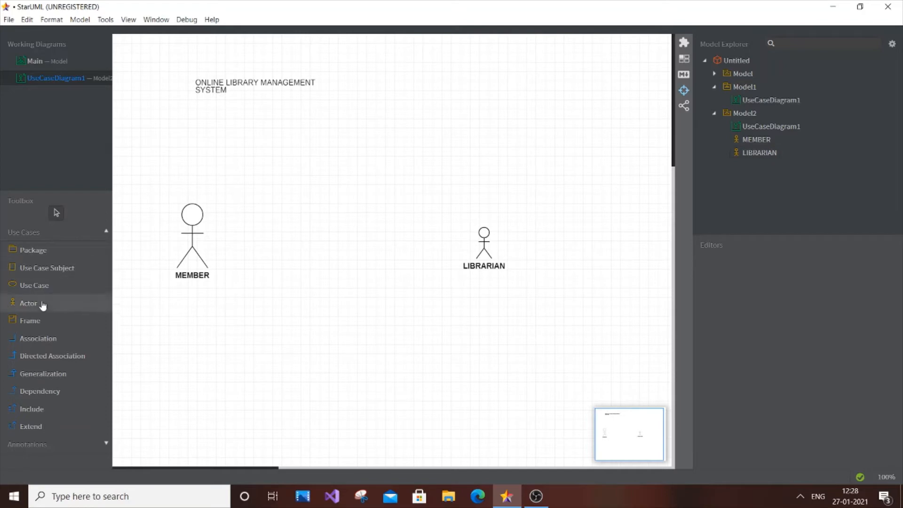
# Step: Place a use case between the two actors and name it REGISTER
pyautogui.click(34, 285)
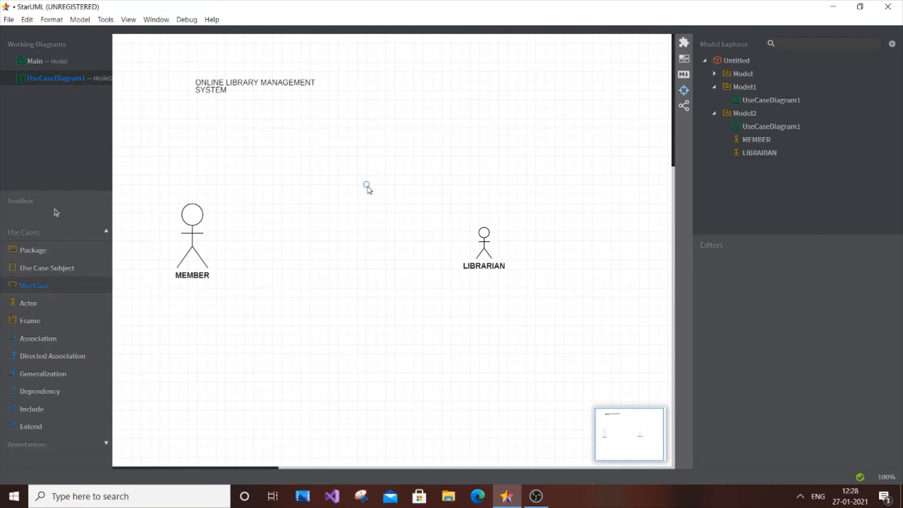
pyautogui.click(366, 186)
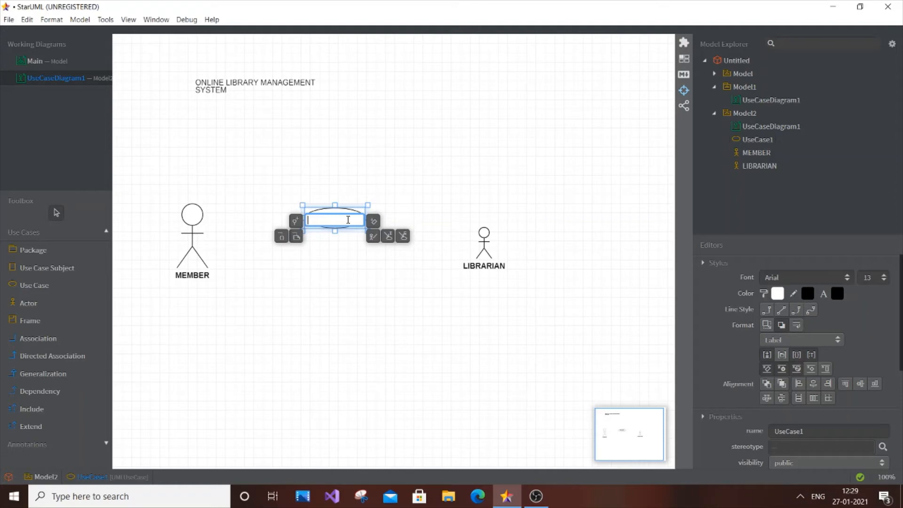
pyautogui.write('REGI')
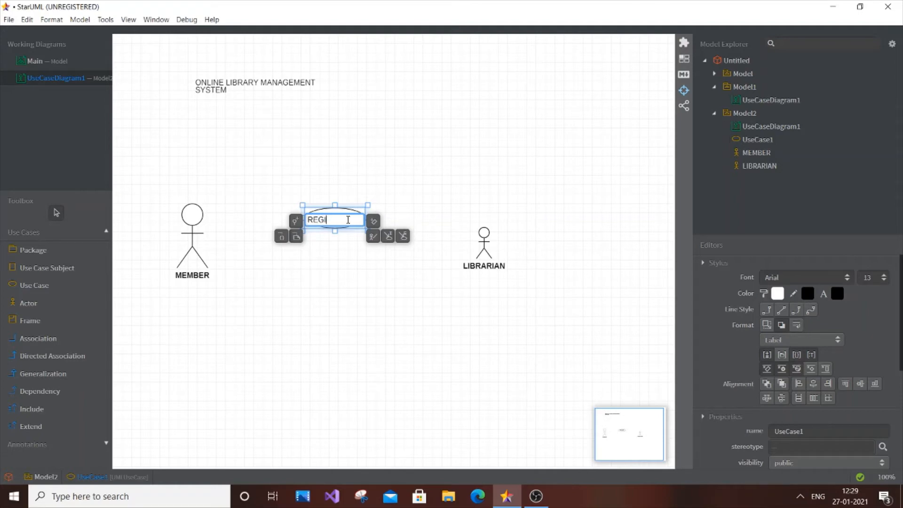
pyautogui.write('STER')
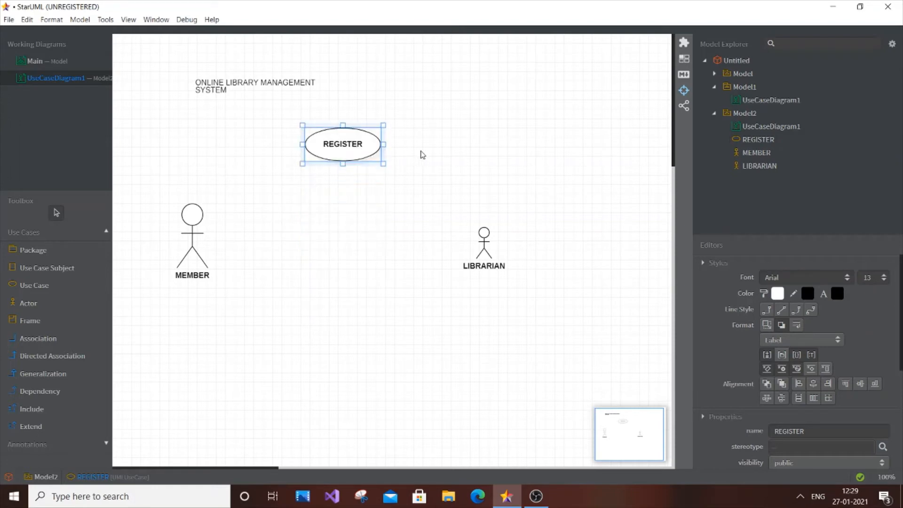
pyautogui.rightClick(342, 143)
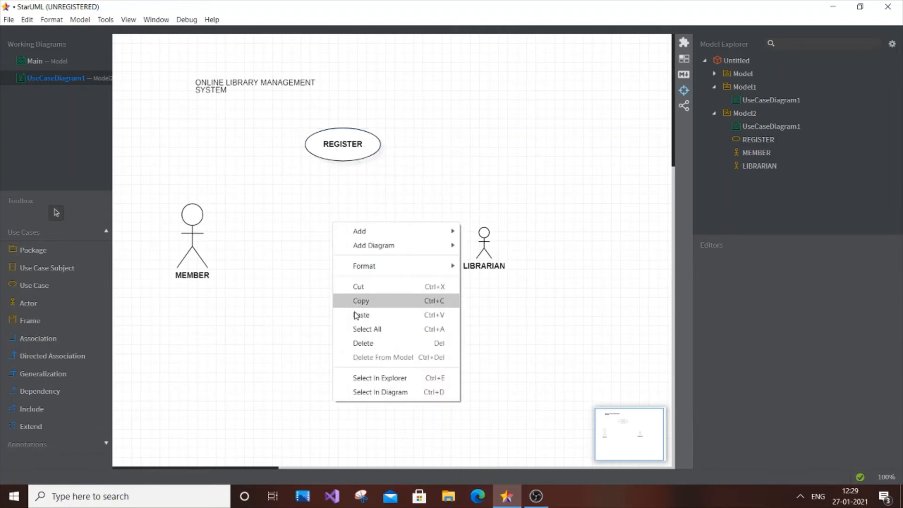
pyautogui.click(361, 315)
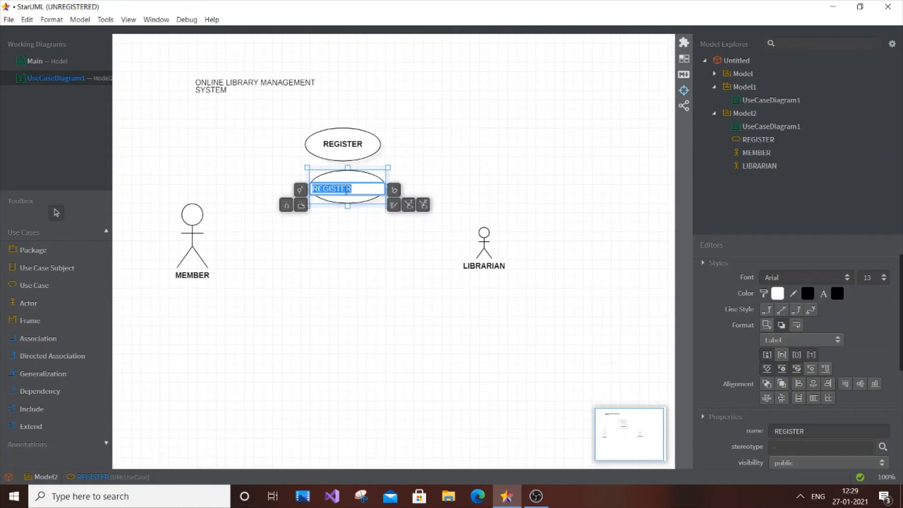
pyautogui.press('ctrl+a')
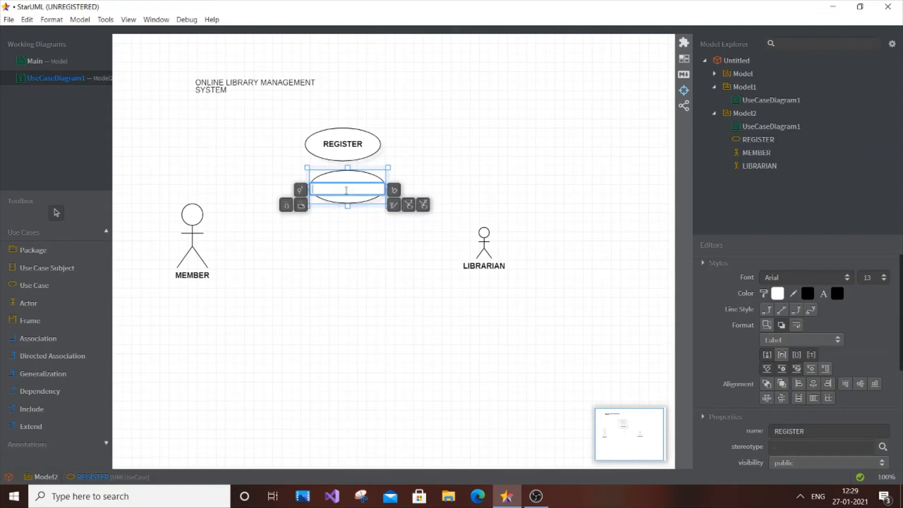
pyautogui.write('LOGIN')
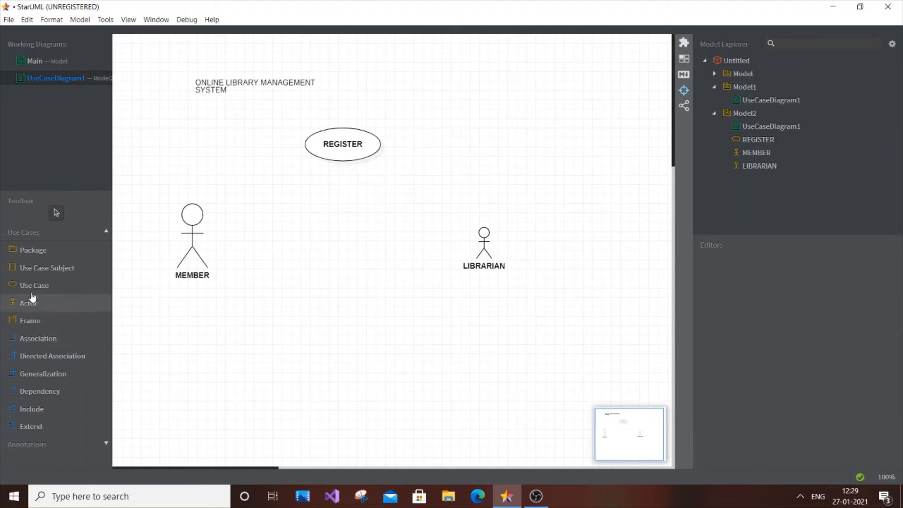
pyautogui.moveTo(340, 200)
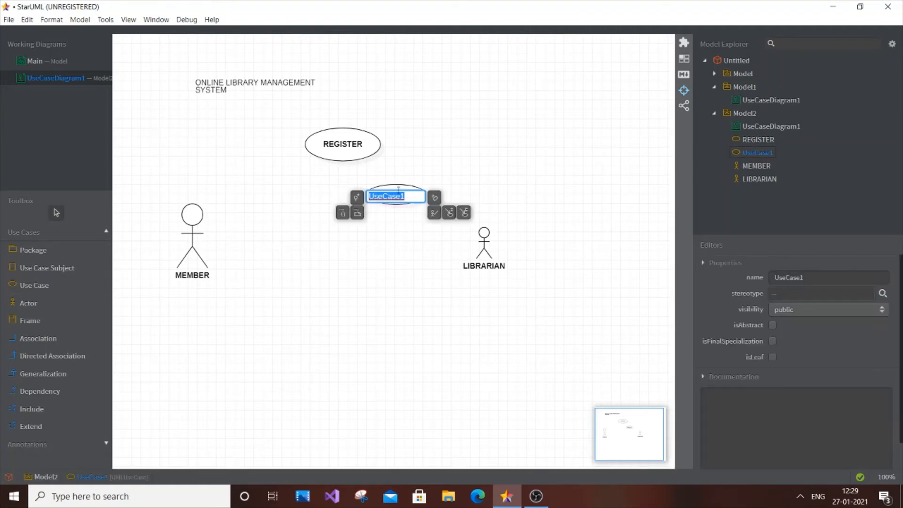
# Step: Name the new use case LOGIN and select it
pyautogui.write('LOGIN')
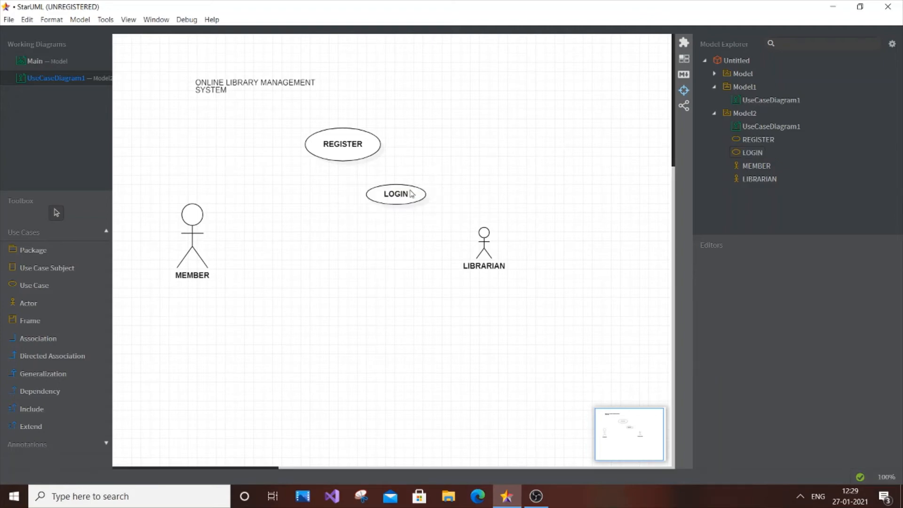
pyautogui.click(395, 193)
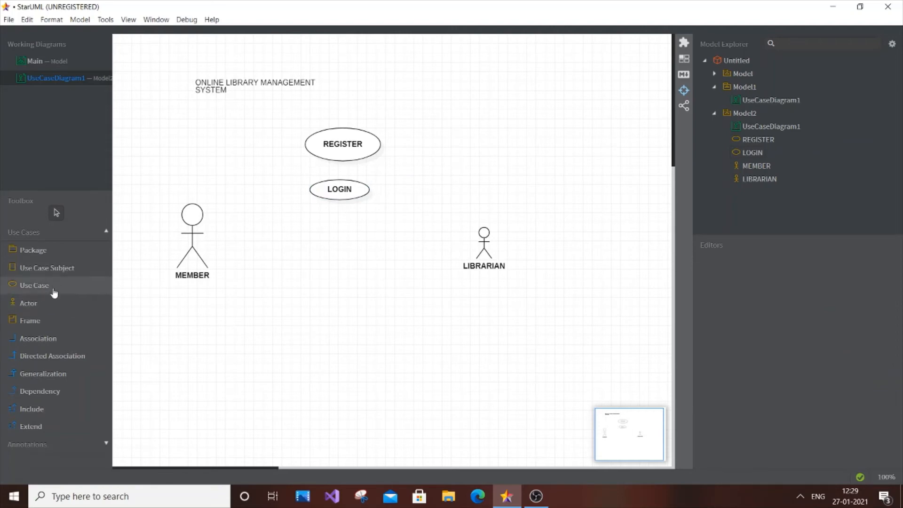
# Step: Add a CHECK STATUS use case below LOGIN and nudge LOGIN under REGISTER
pyautogui.click(34, 284)
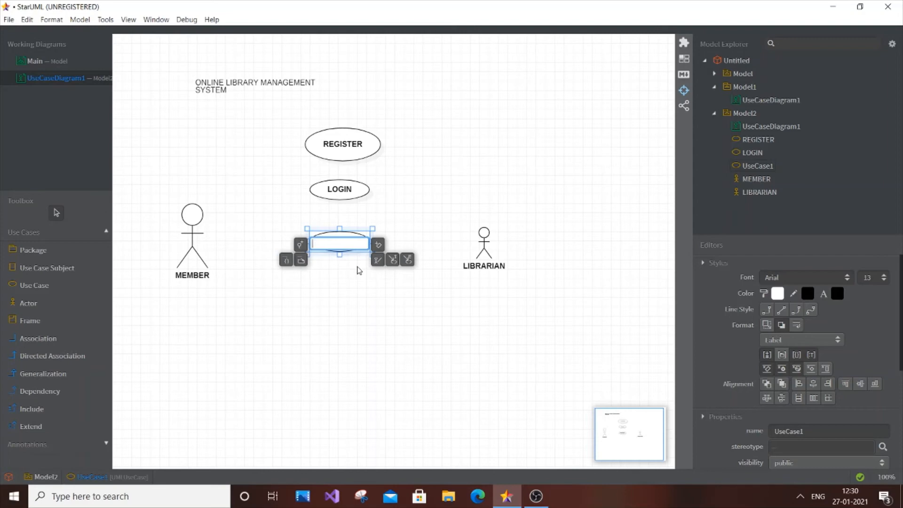
pyautogui.write('CHECK')
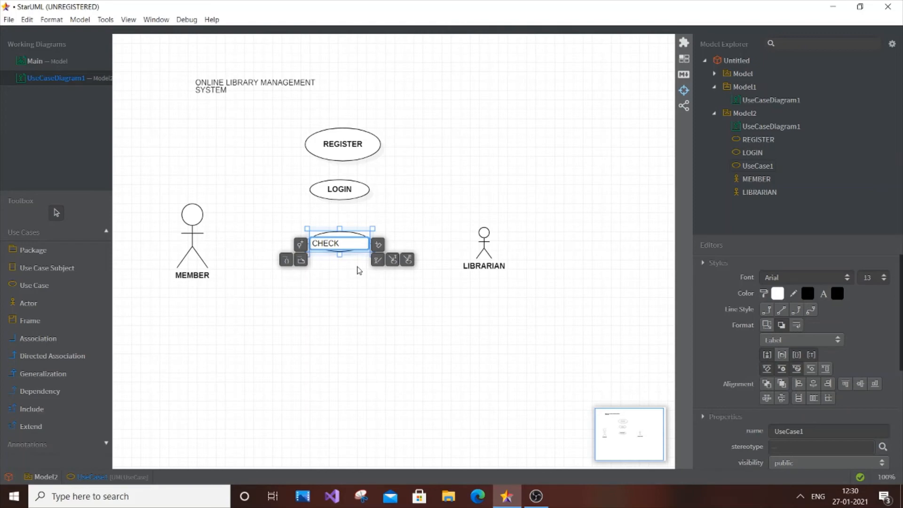
pyautogui.write('STATUS')
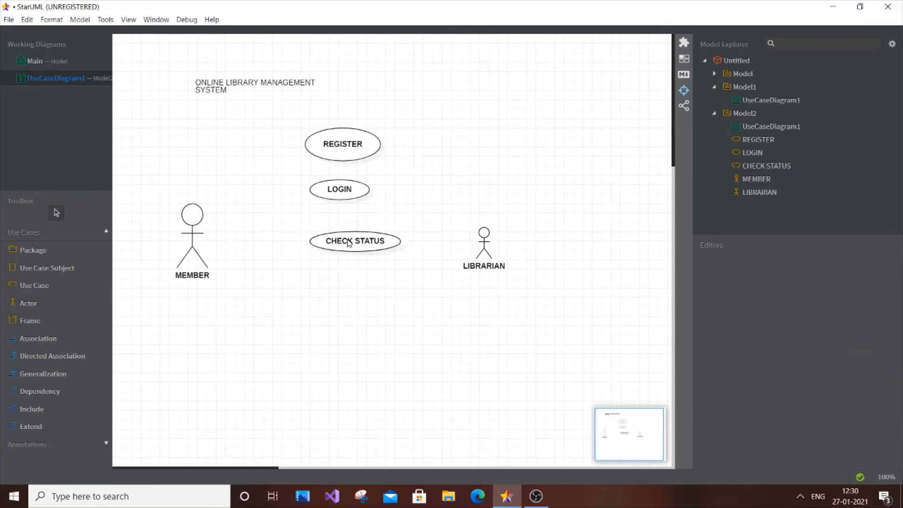
pyautogui.click(355, 240)
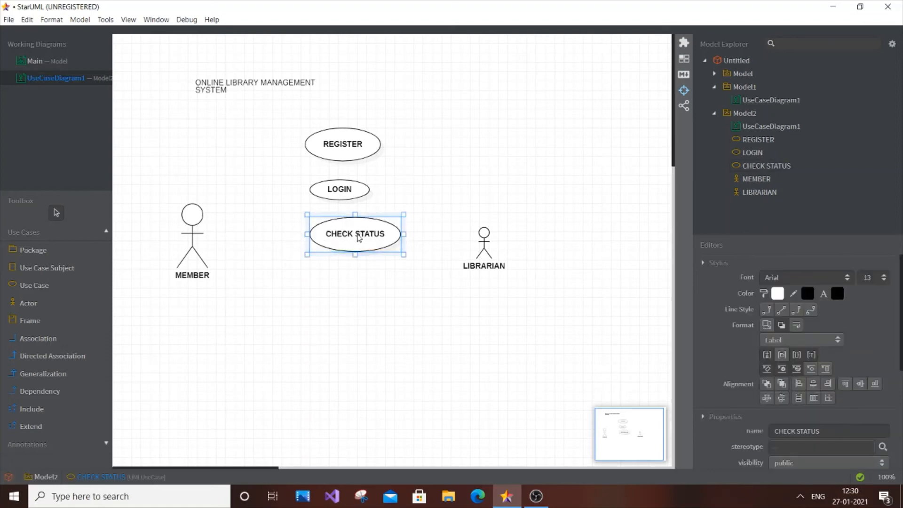
pyautogui.click(338, 189)
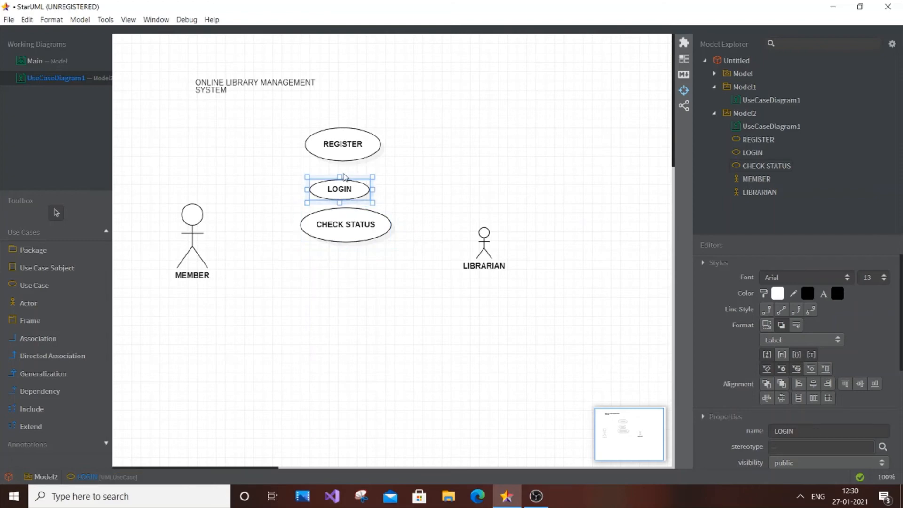
pyautogui.moveTo(339, 189); pyautogui.dragTo(338, 184)
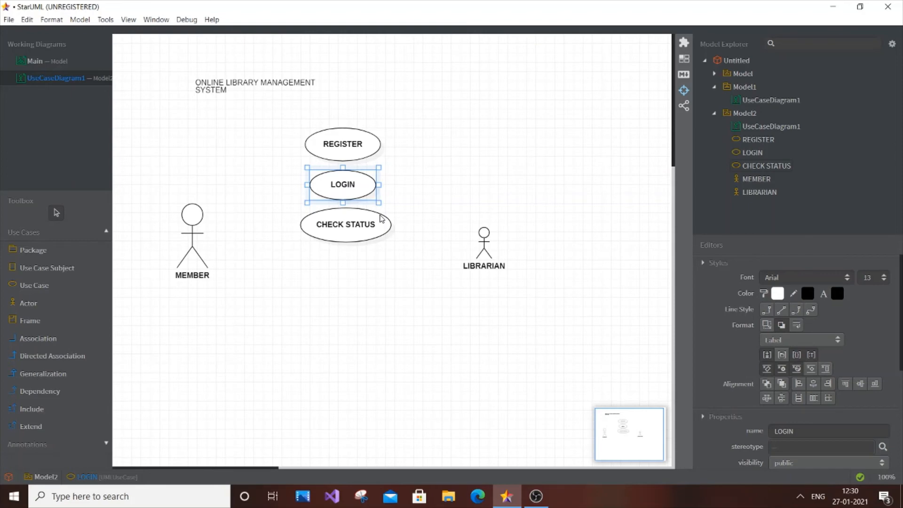
pyautogui.moveTo(50, 291)
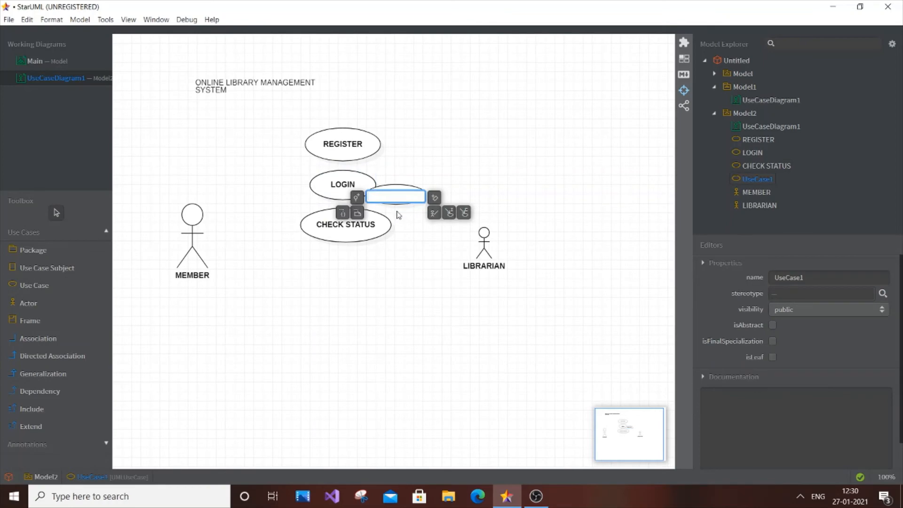
# Step: Enter ISSUE BOOKS as the new use case's name
pyautogui.write('ISUUE')
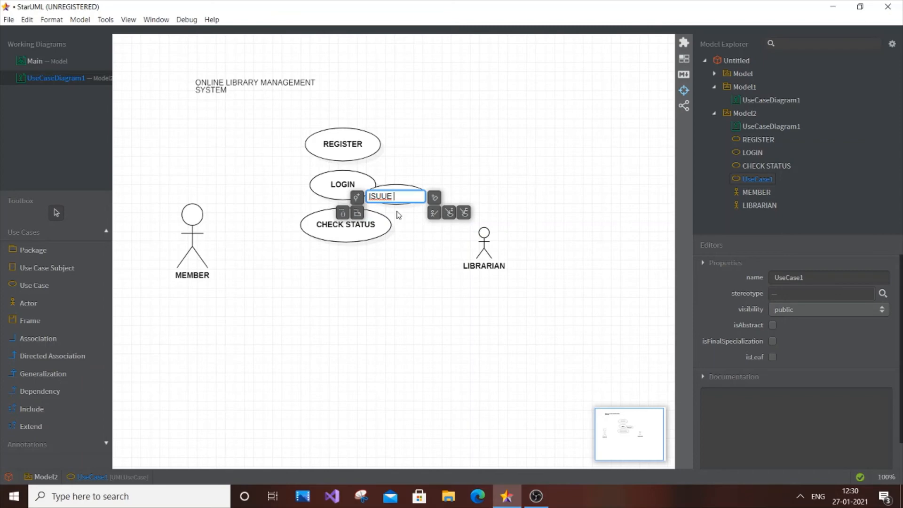
pyautogui.write('BOO')
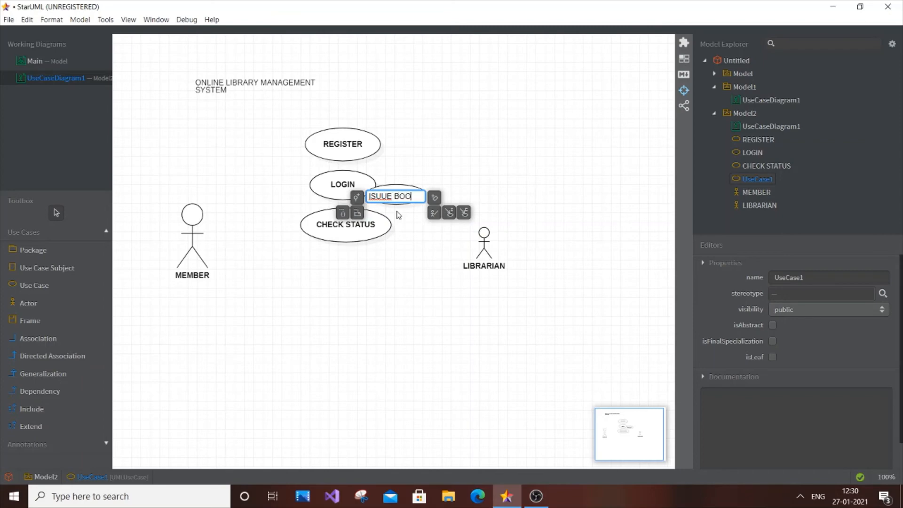
pyautogui.press('Return')
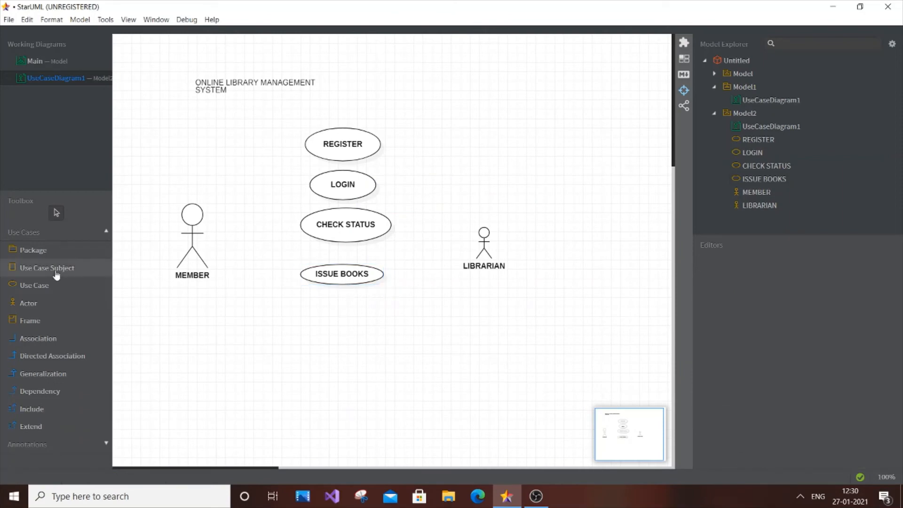
# Step: Place another use case below ISSUE BOOKS, named NOTIFICATION
pyautogui.click(34, 285)
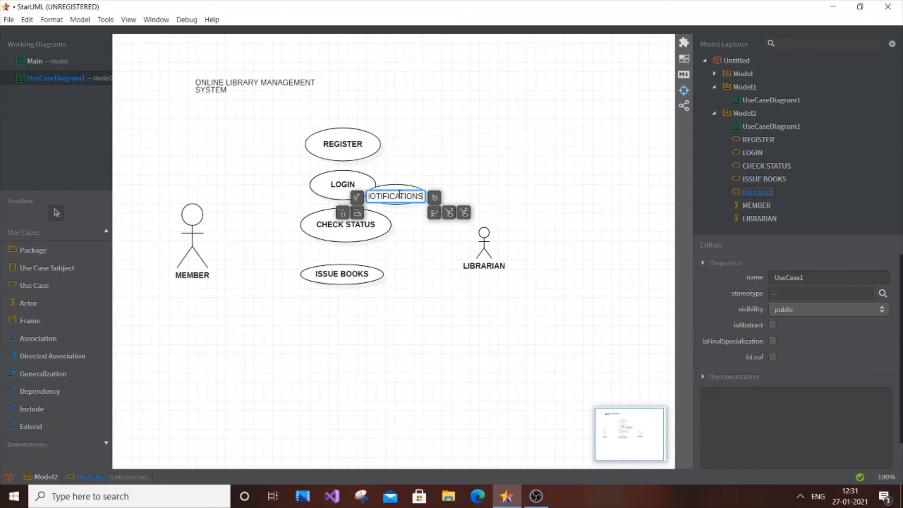
pyautogui.write('NOTIFICATION')
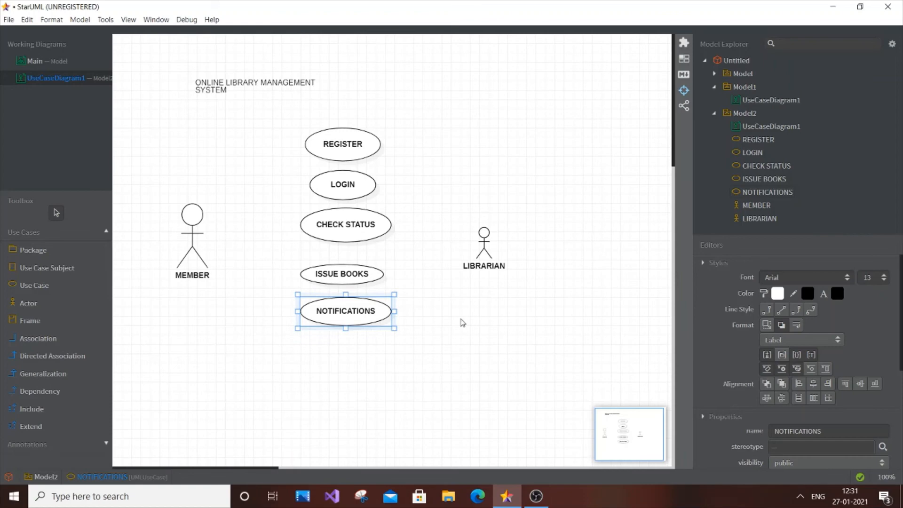
pyautogui.click(460, 323)
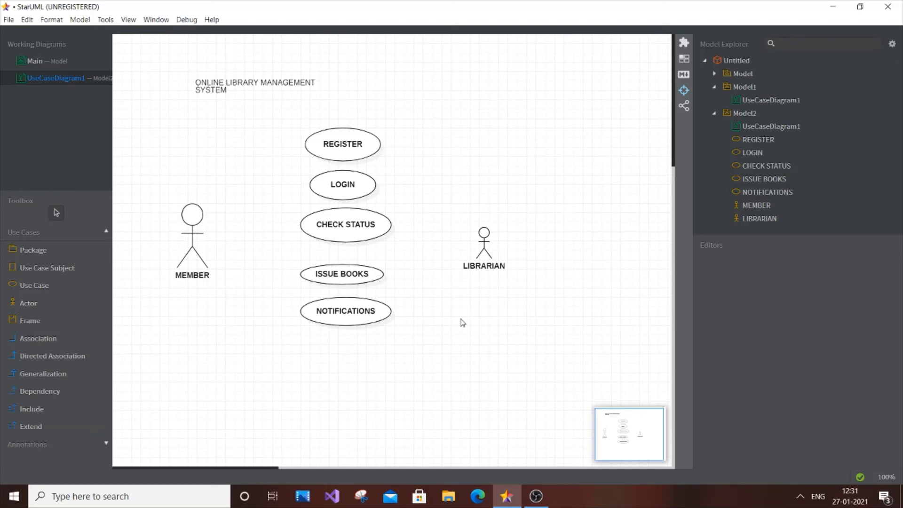
# Step: Re-edit the use case name so it reads NOTIFICATIONS
pyautogui.click(345, 310)
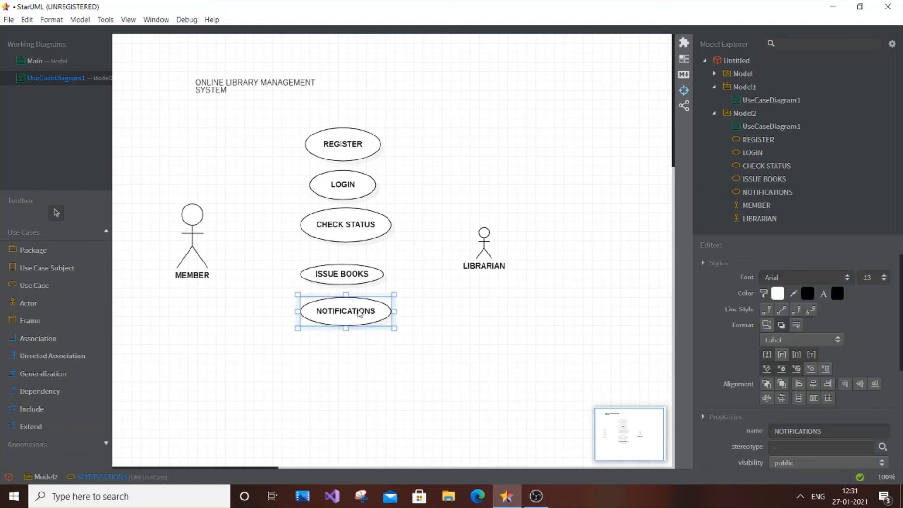
pyautogui.doubleClick(344, 311)
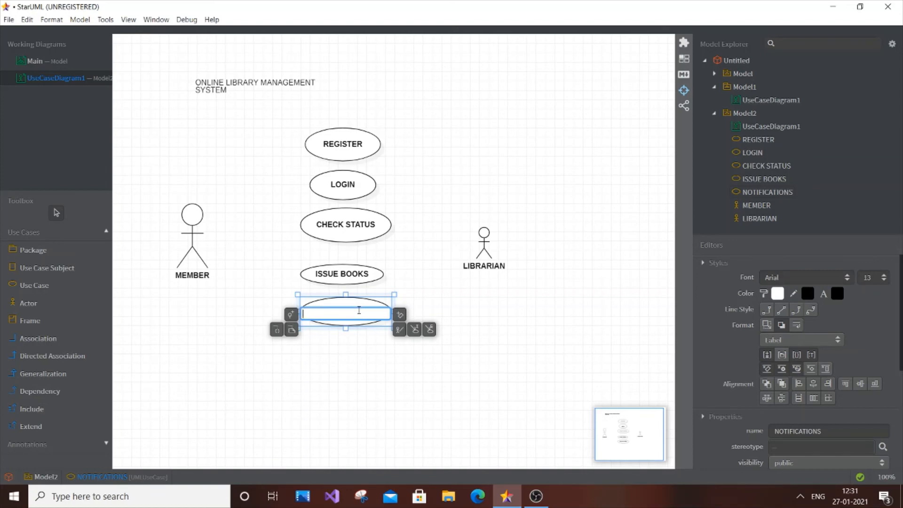
pyautogui.write('NOTI')
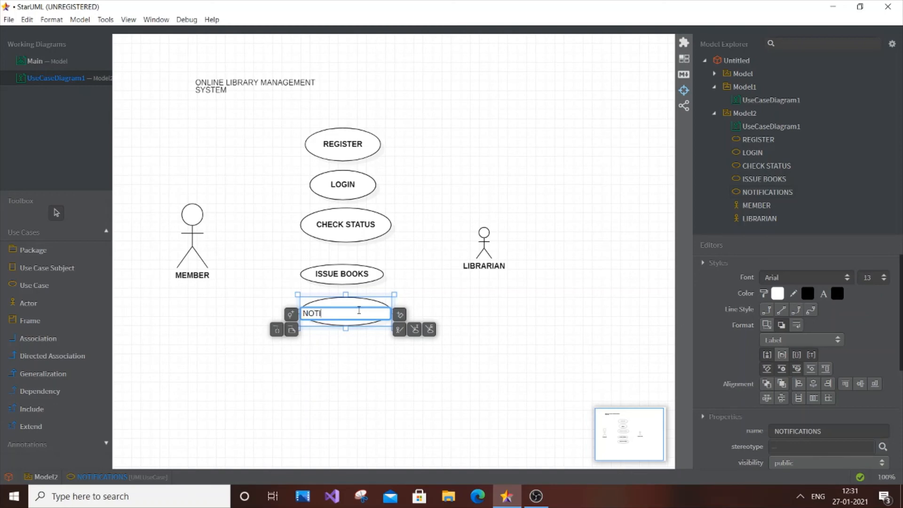
pyautogui.write('FICATIONS')
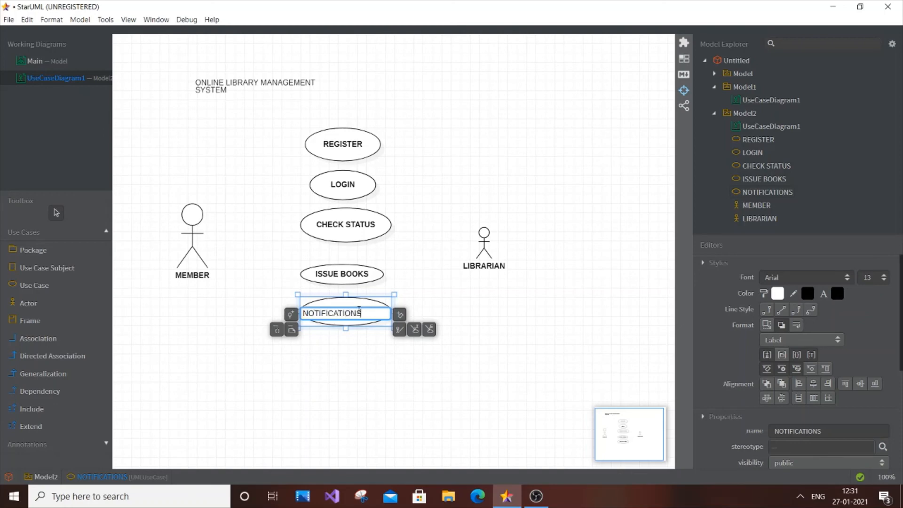
pyautogui.click(147, 349)
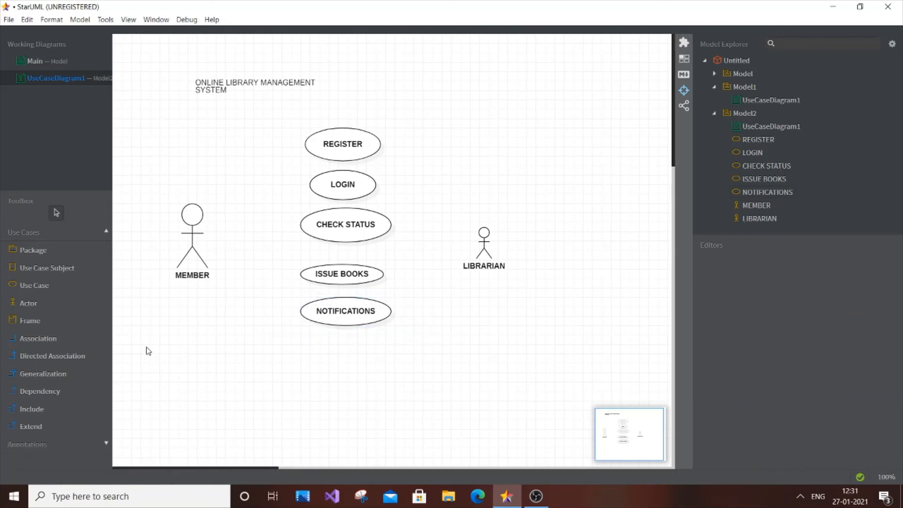
pyautogui.moveTo(84, 366)
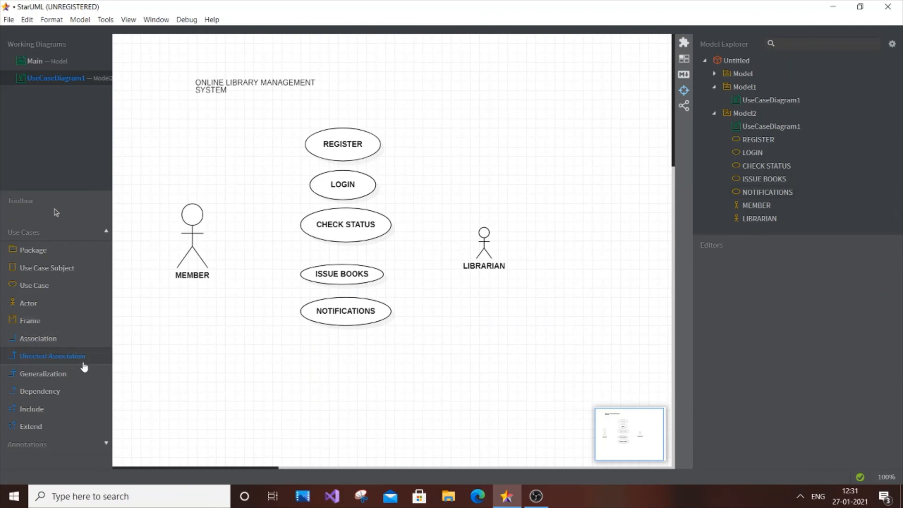
# Step: Draw a directed association from MEMBER to REGISTER and start another from MEMBER
pyautogui.moveTo(196, 206); pyautogui.dragTo(297, 156)
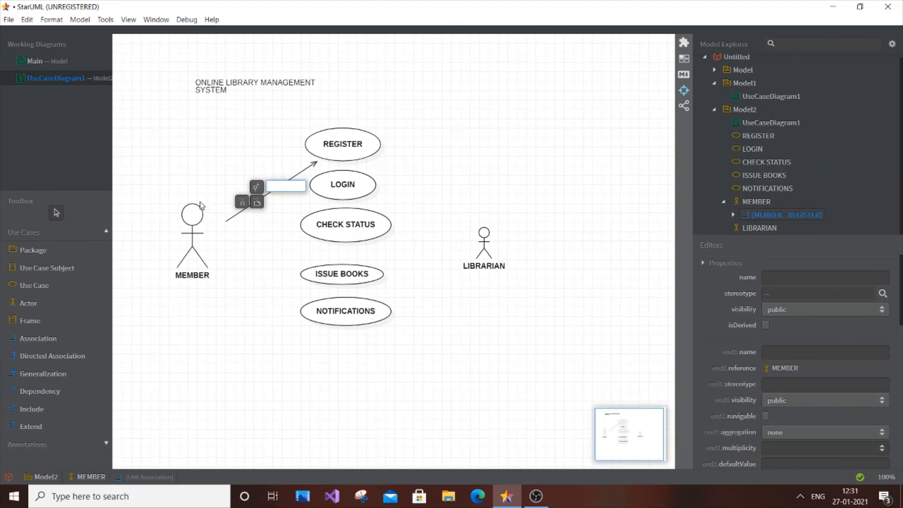
pyautogui.click(53, 355)
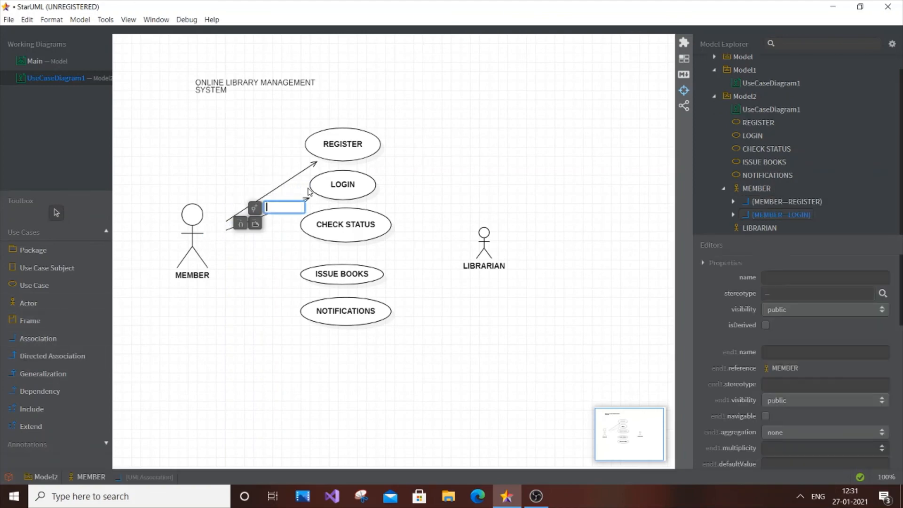
pyautogui.click(225, 236)
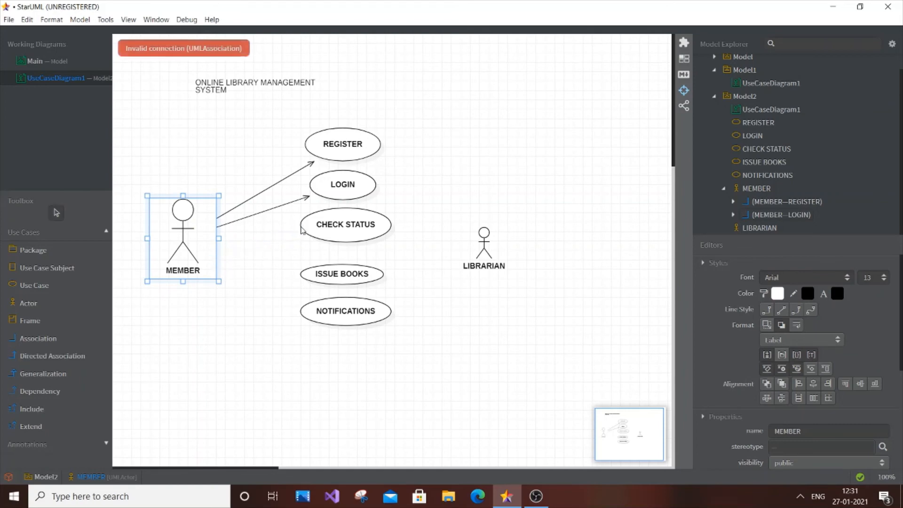
pyautogui.moveTo(46, 359)
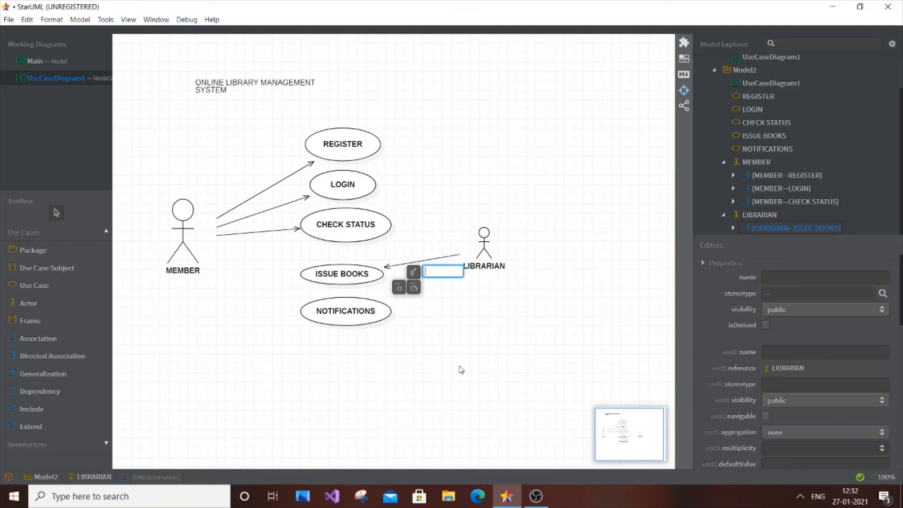
# Step: Finish the LIBRARIAN–ISSUE BOOKS link, then draw a directed association from LIBRARIAN to NOTIFICATIONS
pyautogui.click(484, 254)
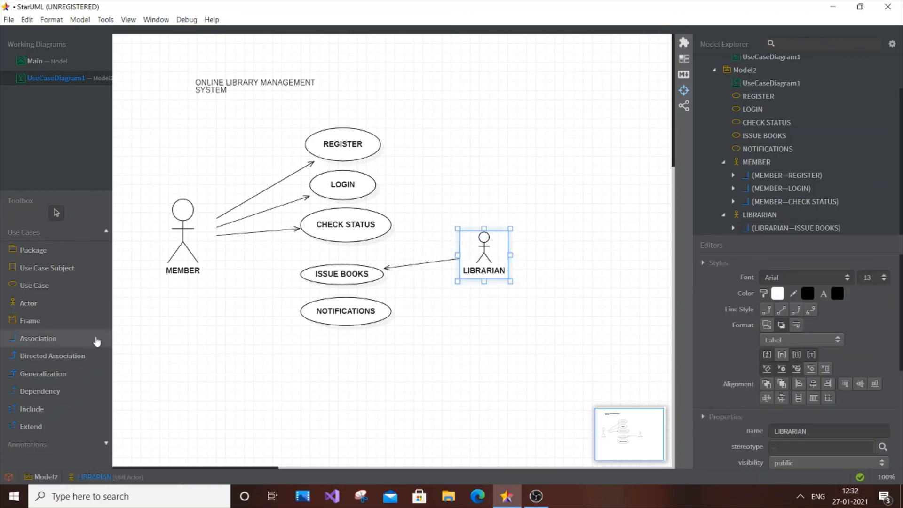
pyautogui.click(52, 356)
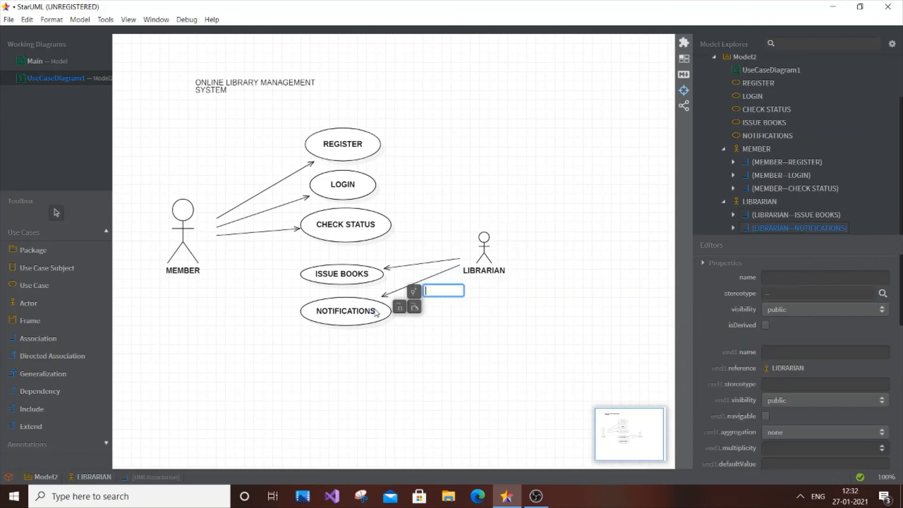
pyautogui.click(471, 345)
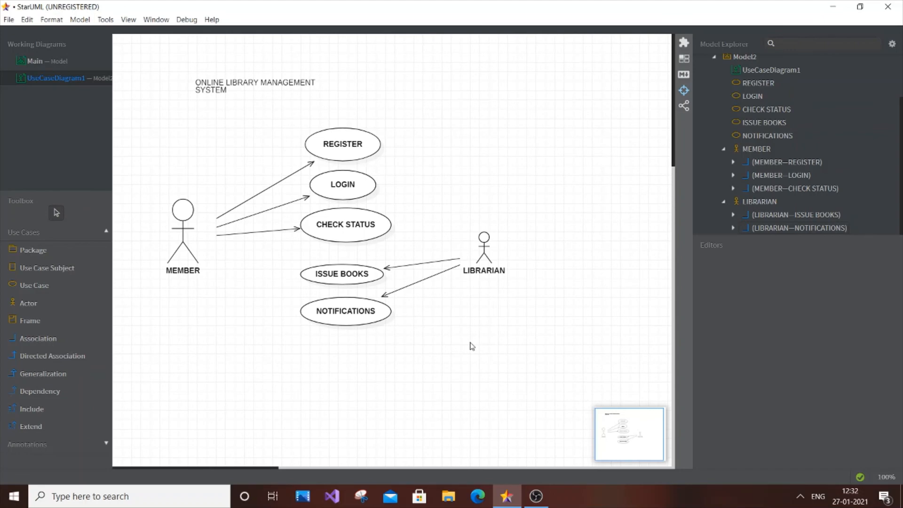
pyautogui.moveTo(312, 316)
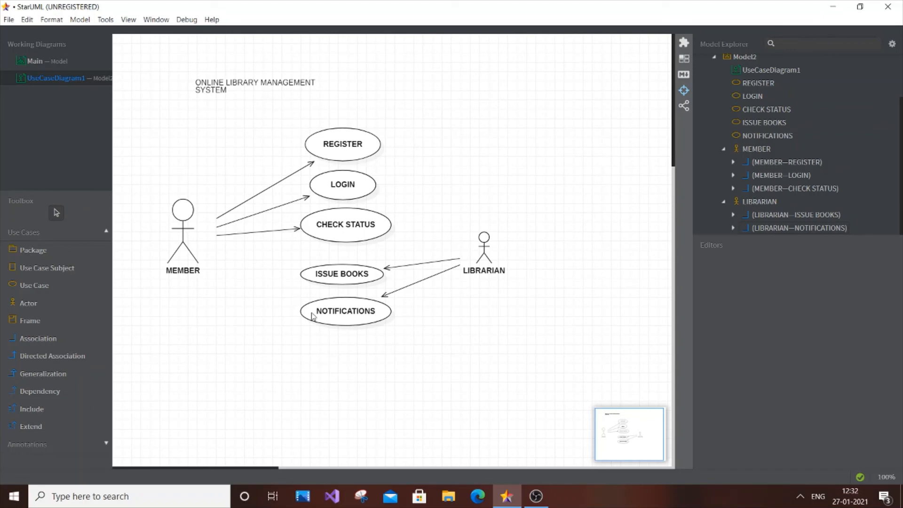
pyautogui.moveTo(231, 282)
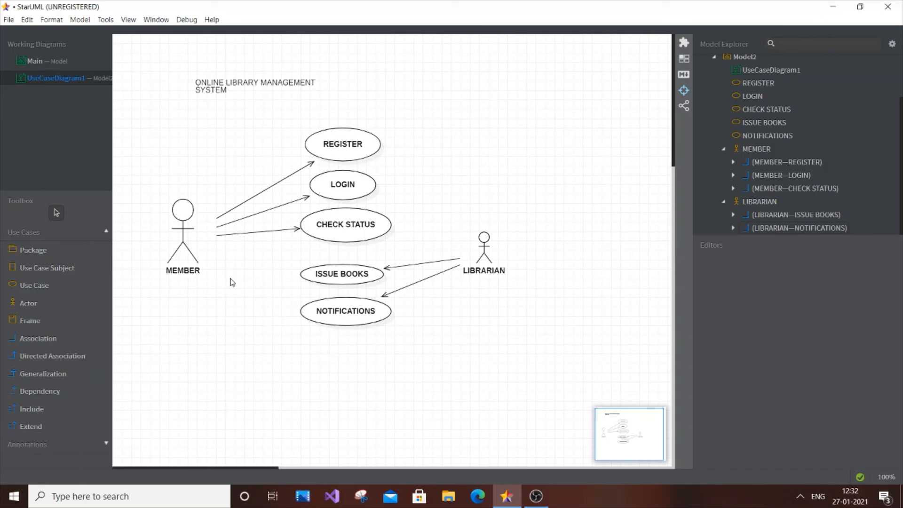
pyautogui.moveTo(461, 337)
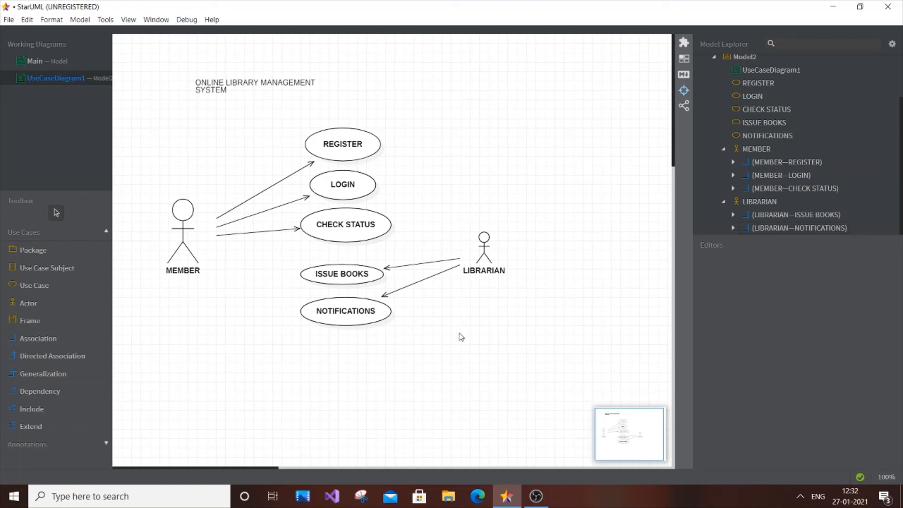